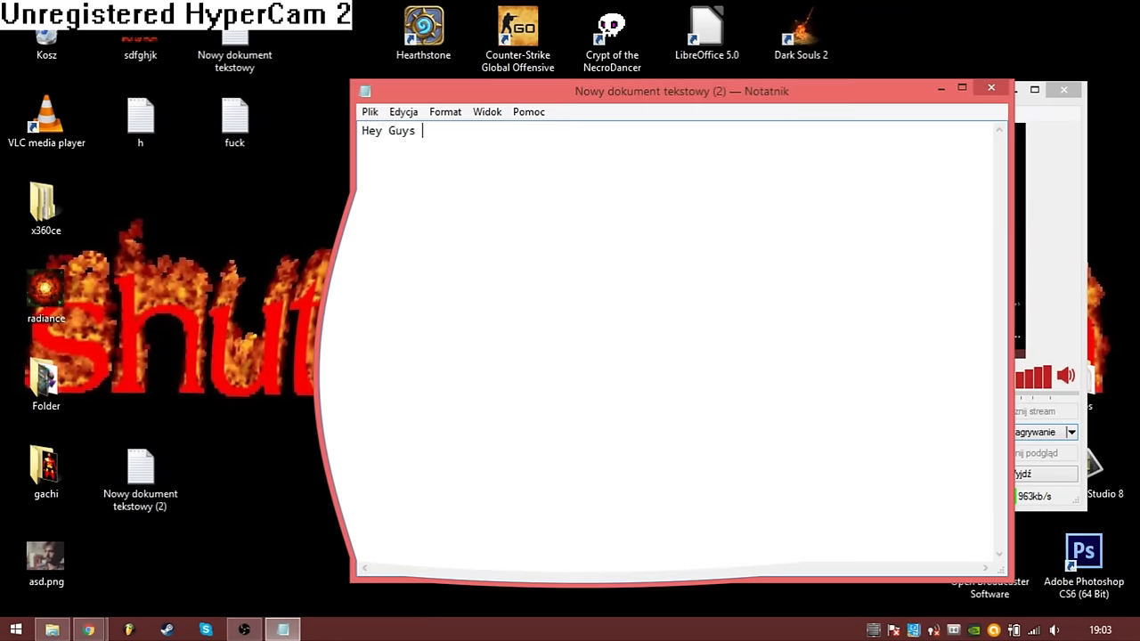
- Write the welcome line, clear it, then note 'today i will show you how to make sick dank'
text(welcome to my t)
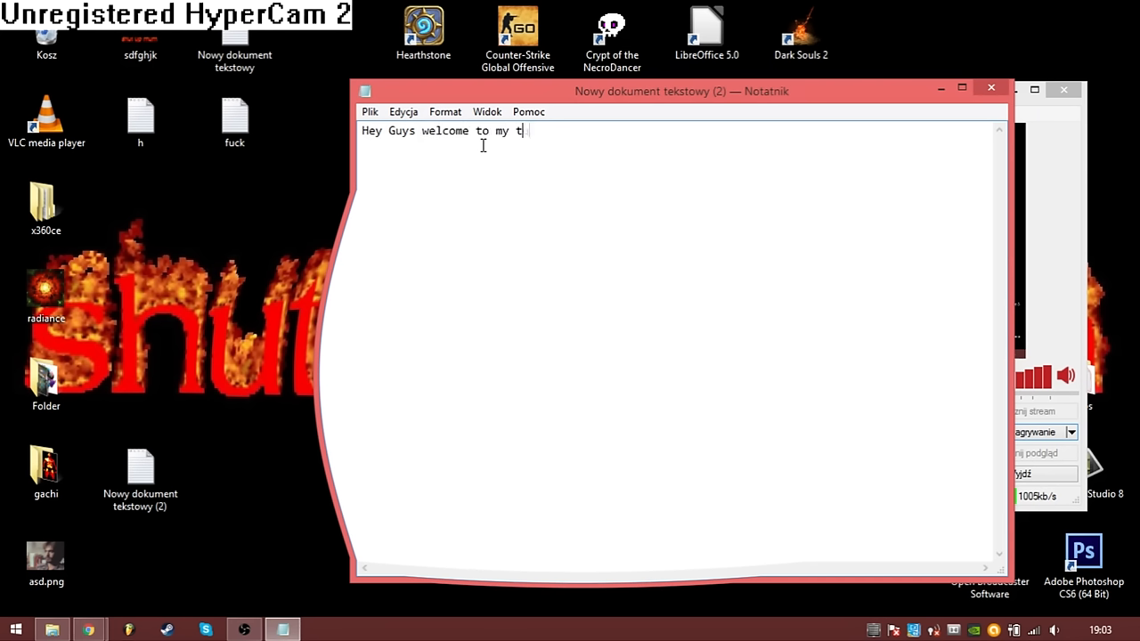
key(ctrl+a)
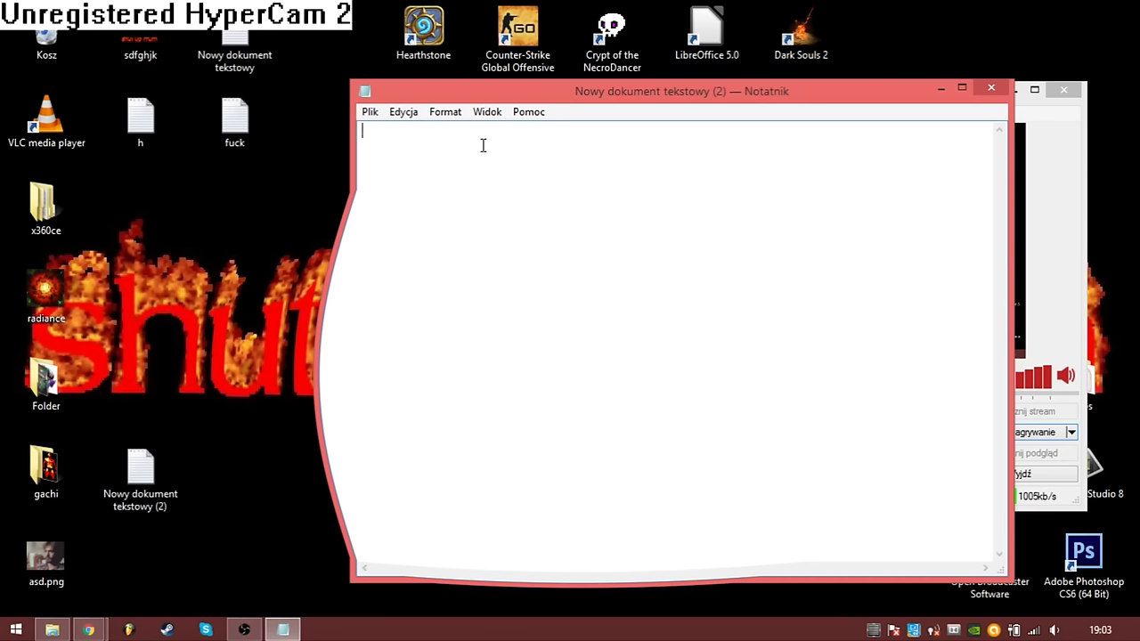
text(today i will)
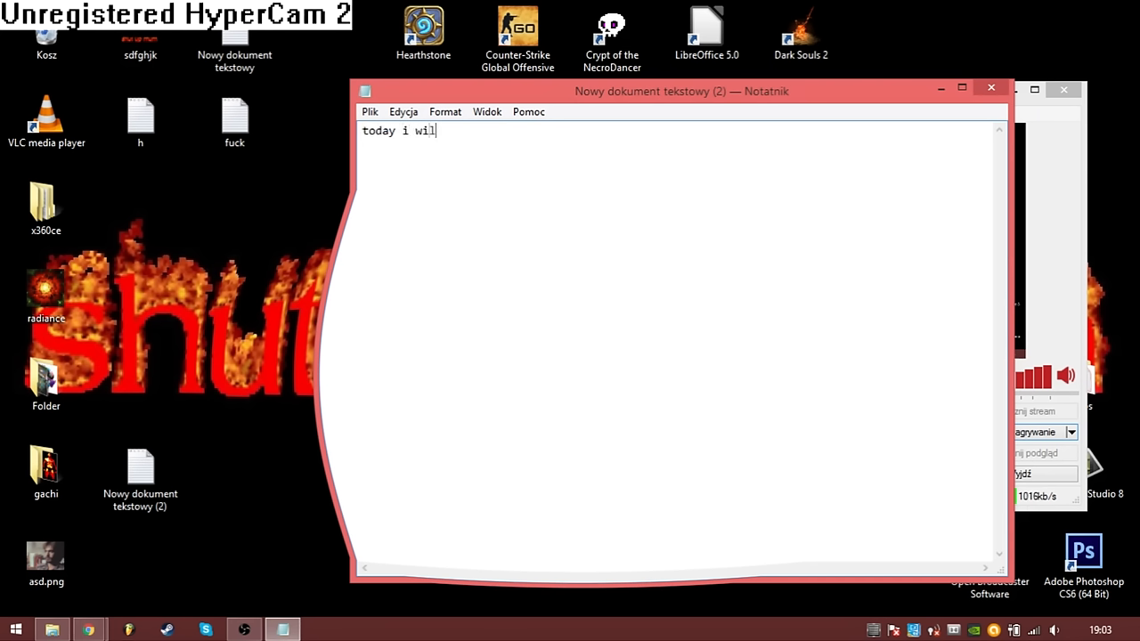
text(l show you how to make)
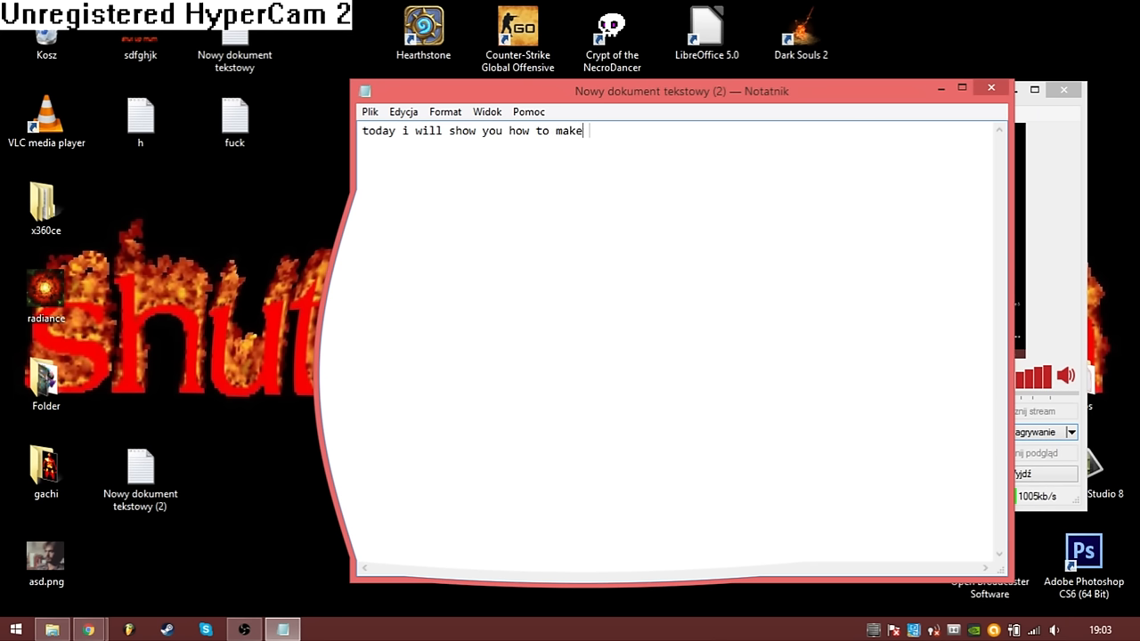
text(sick dank)
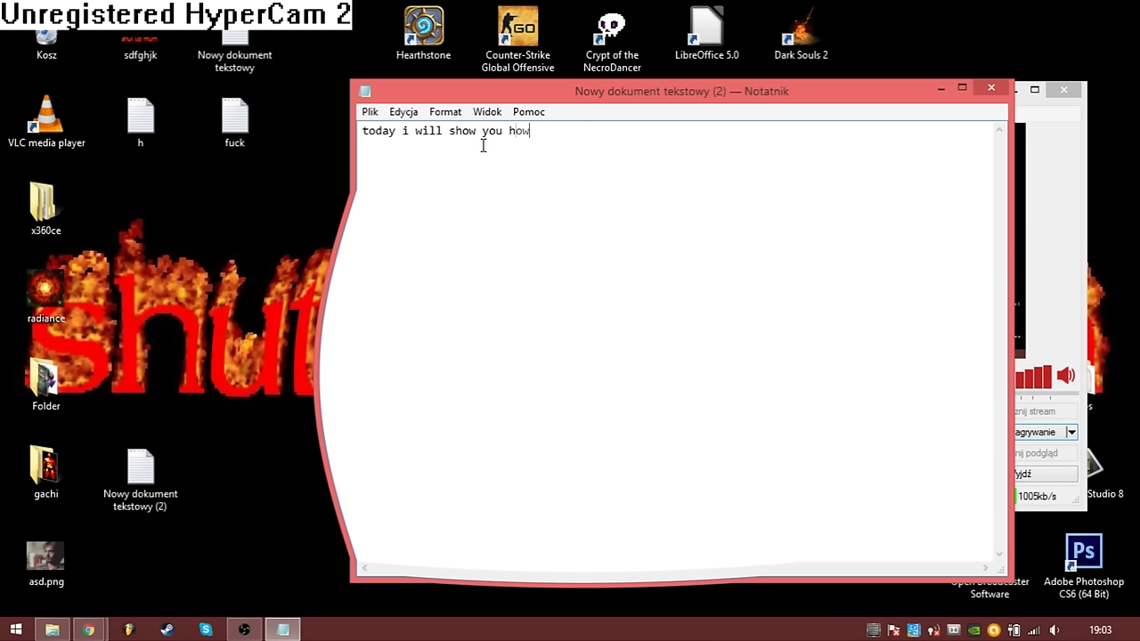
- Note step 1: you need FL Studio because it's good, from its website
text(1. u will)
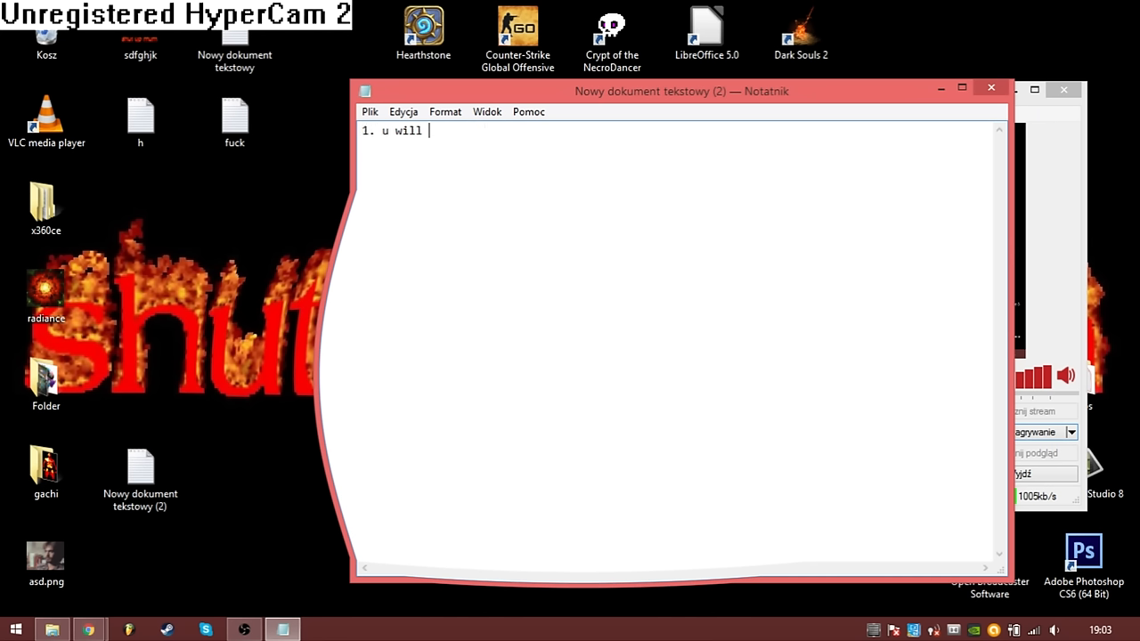
text(need some sow)
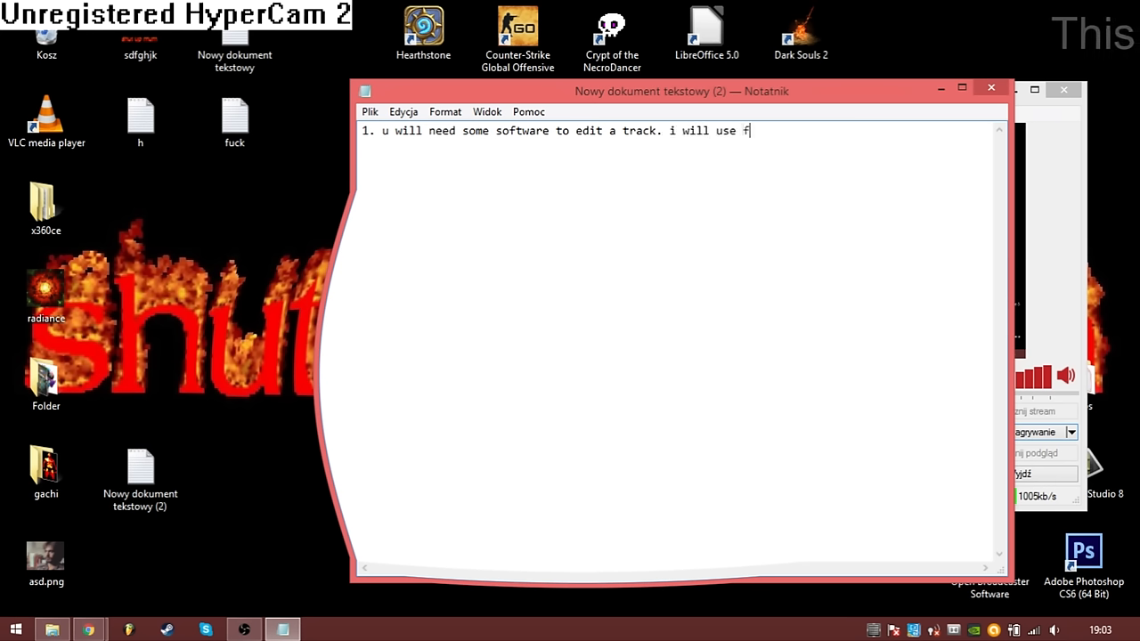
text(l studio)
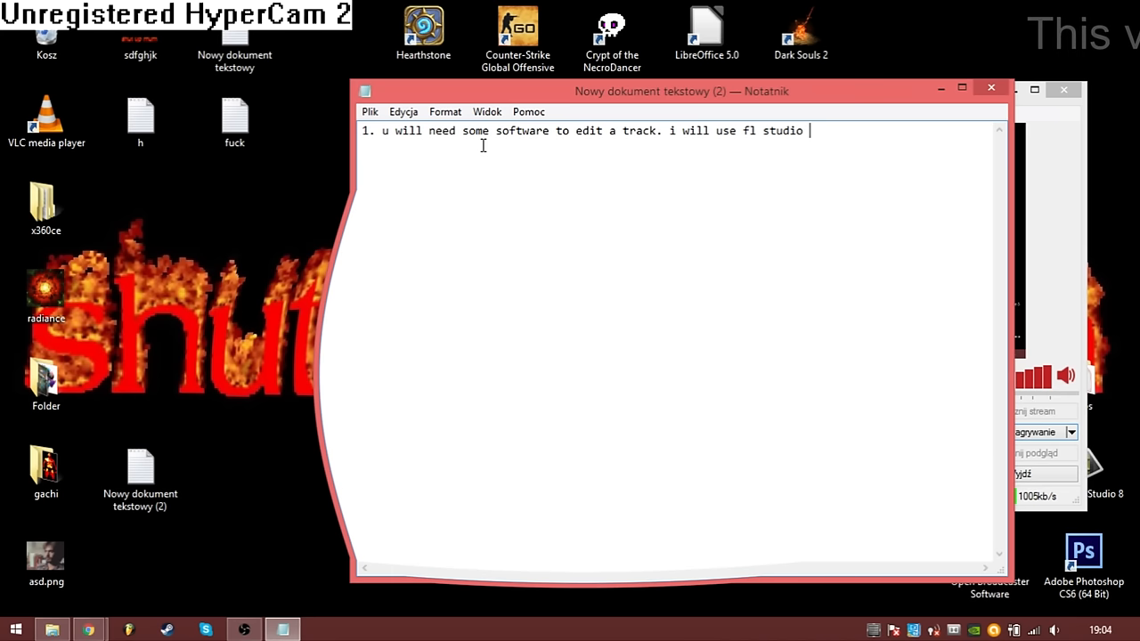
text(because its good. you can get it from official)
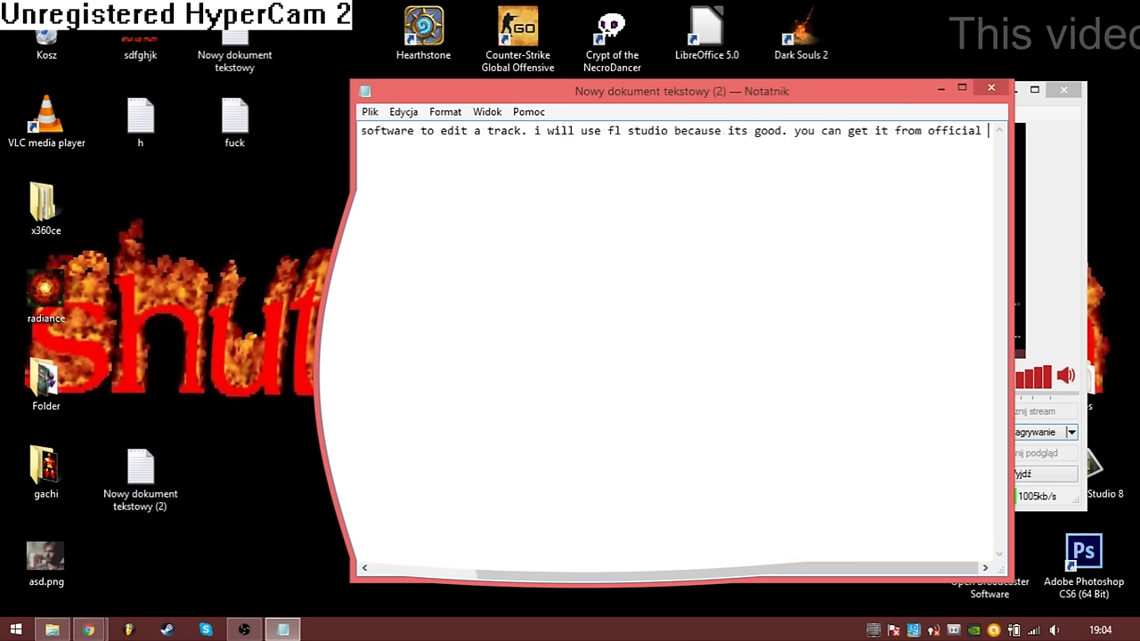
text(website)
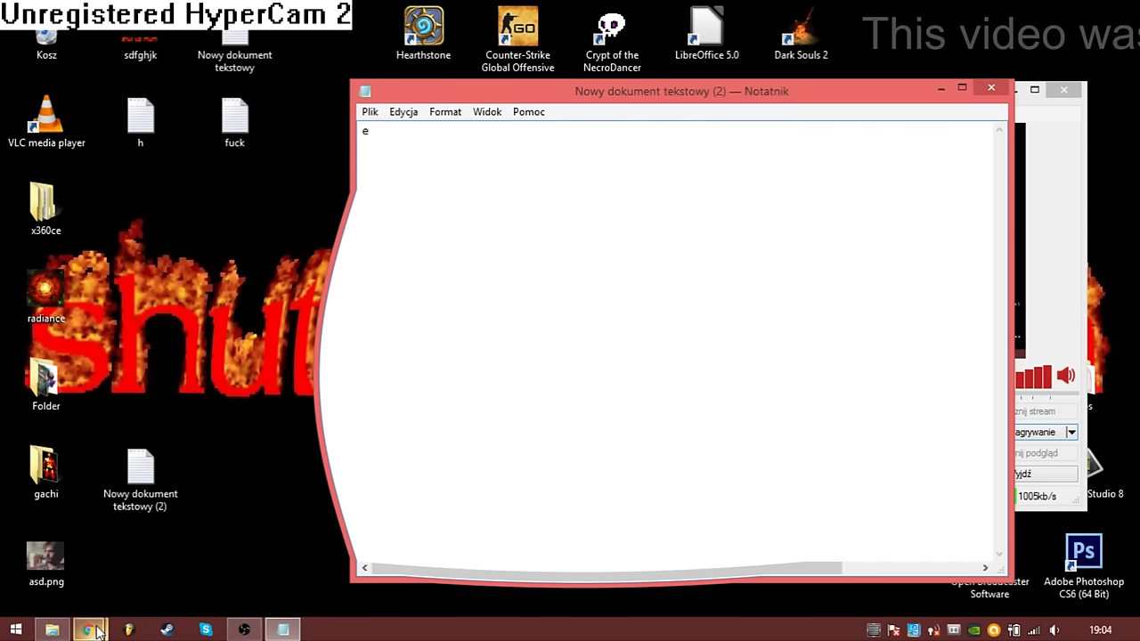
- Show the Image-Line site and note it's only 200 EUR, then clear the note
click(89, 631)
text(as you can )
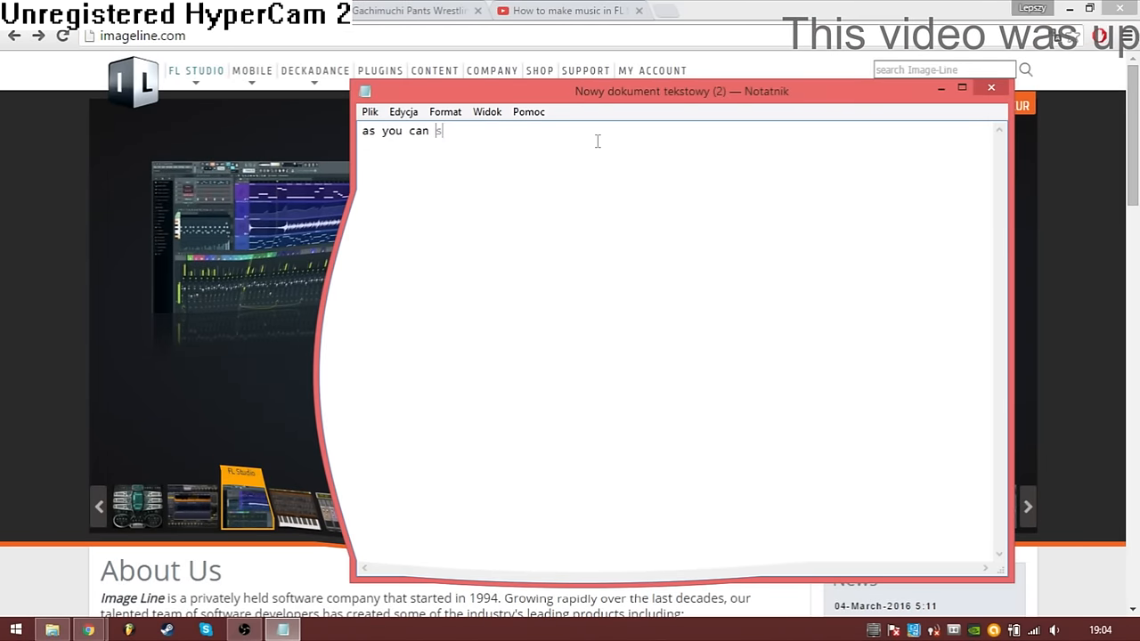
text(see its only 200)
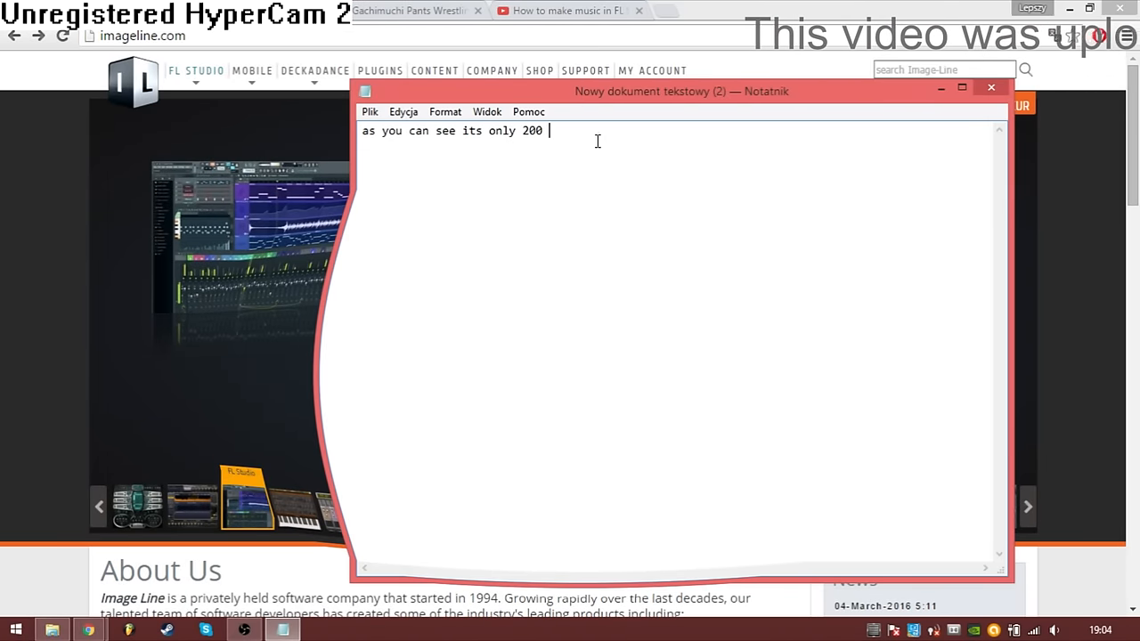
text(EUR now so)
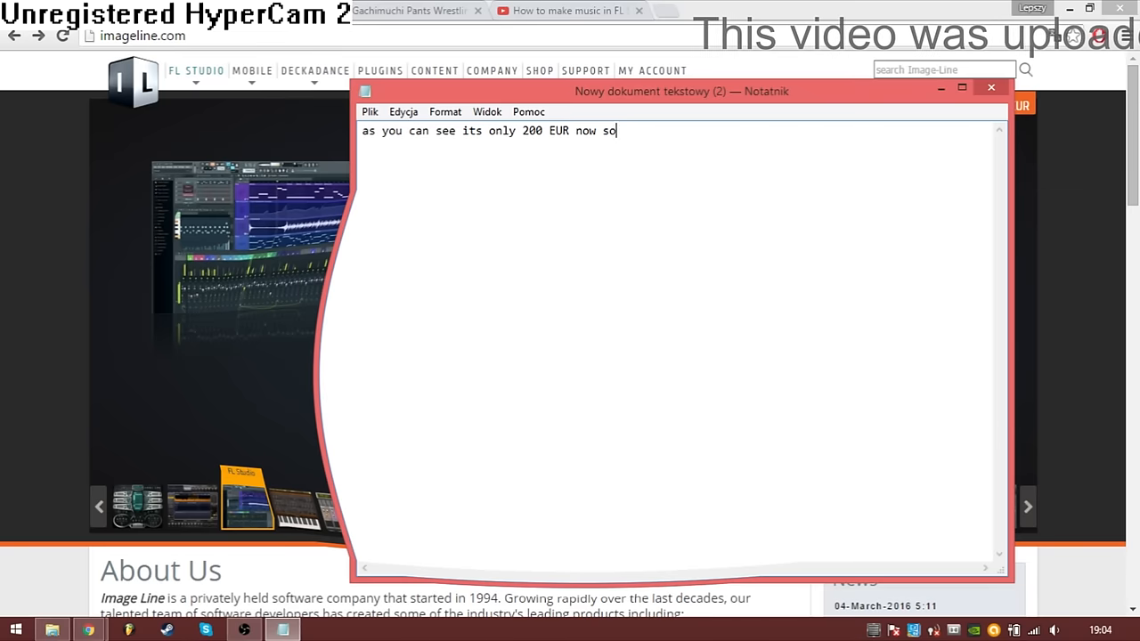
text(it pretty ok)
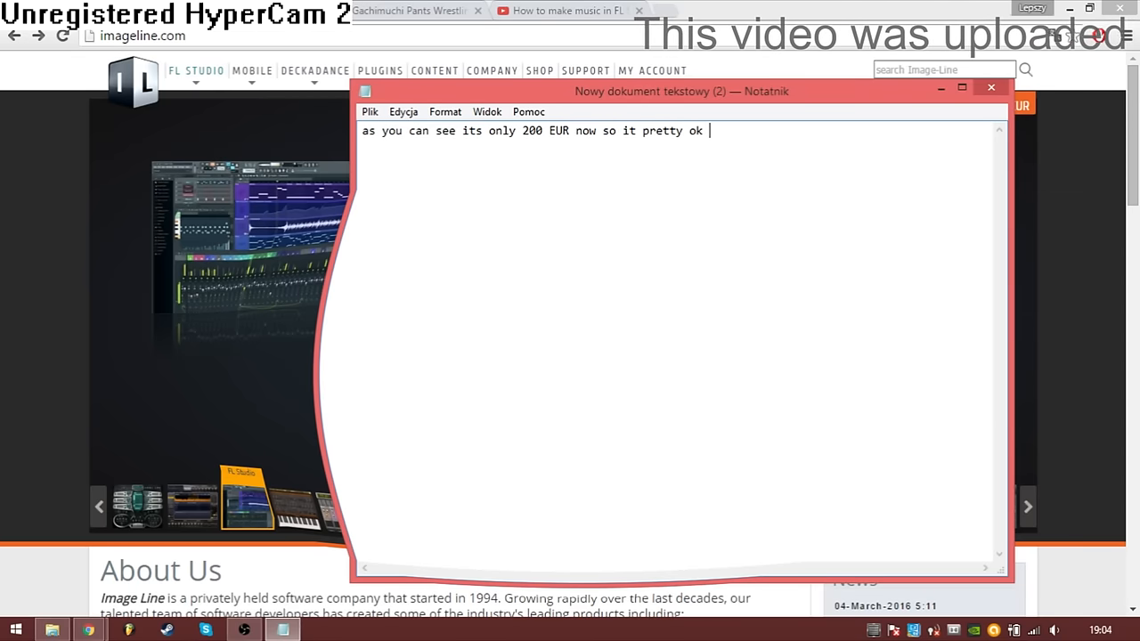
key(ctrl+a)
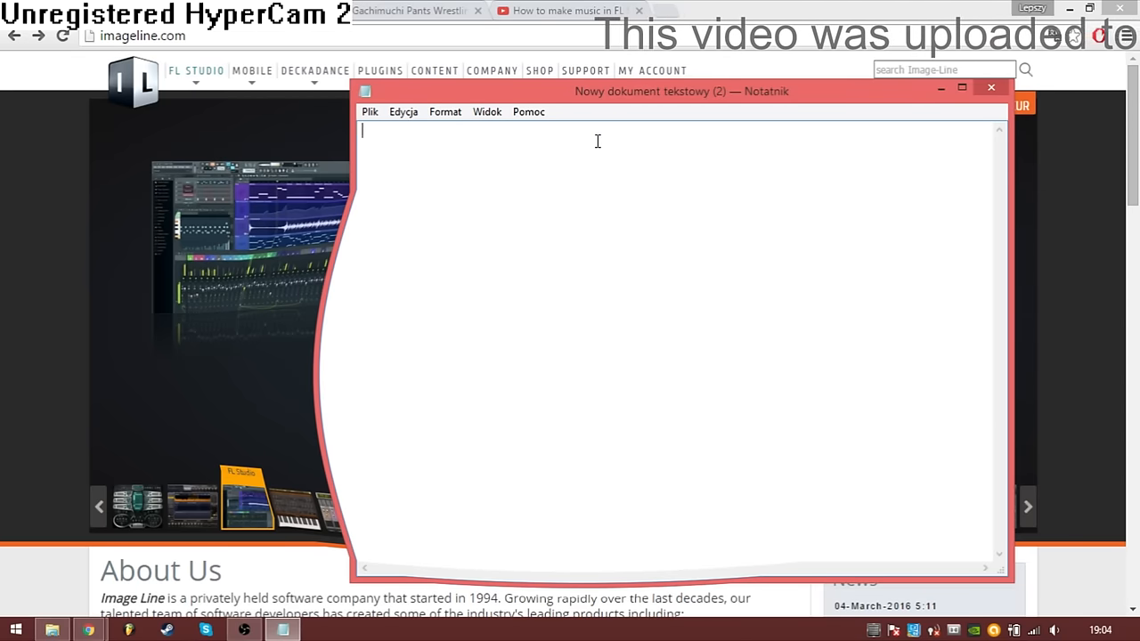
- Note that you now need a track to edit, then just find a song
text(now you need)
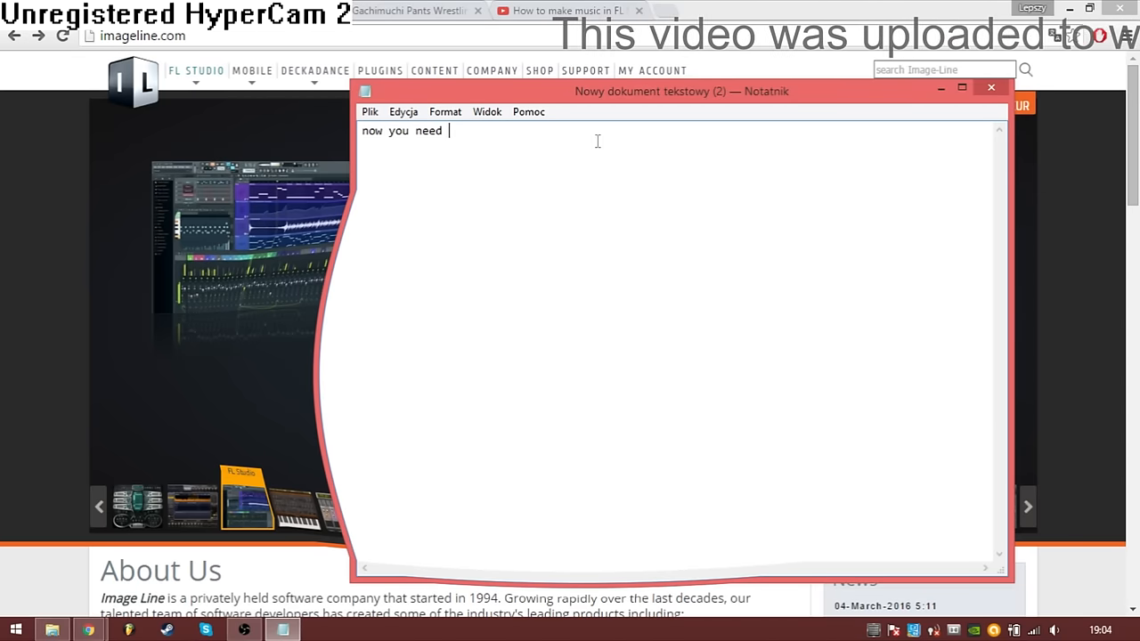
text(a track to edi)
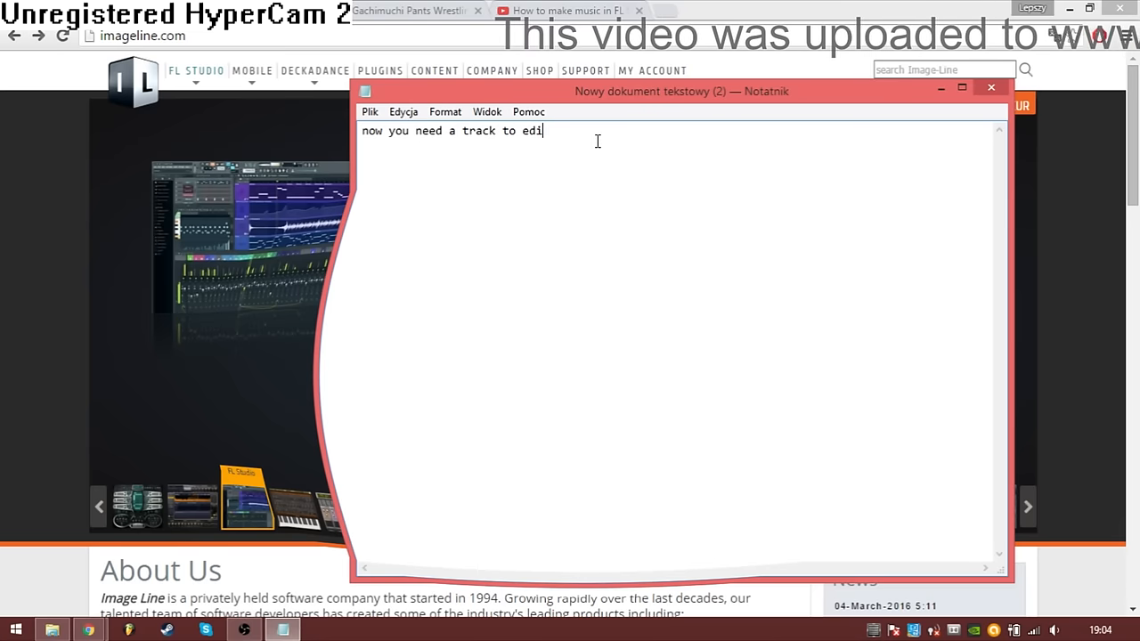
text(just go to youtube)
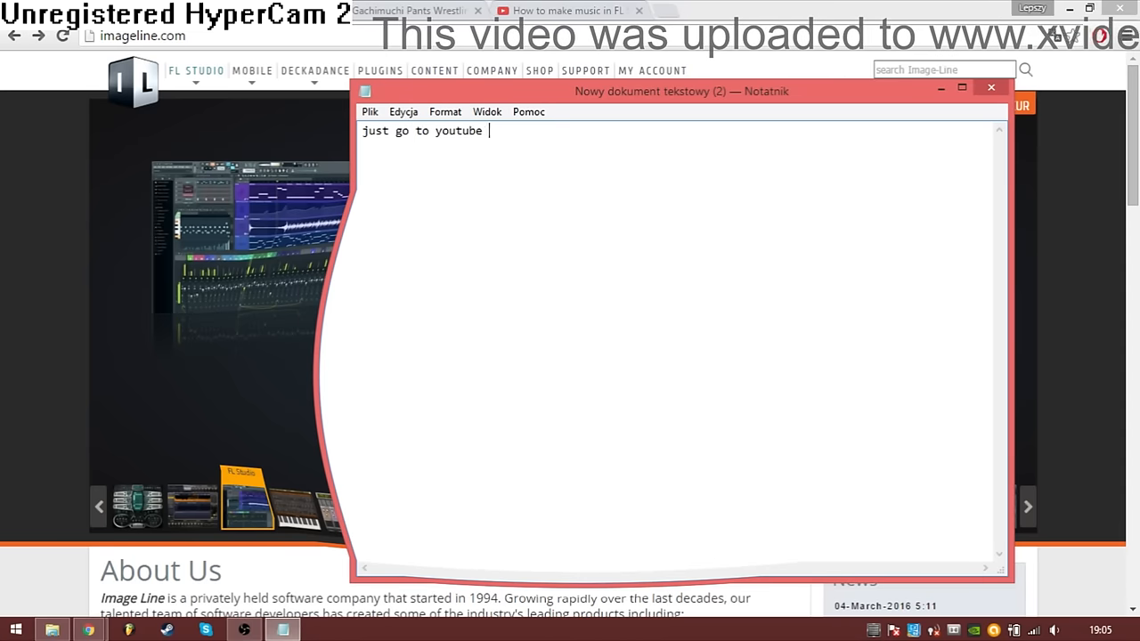
text(then hot tab and f)
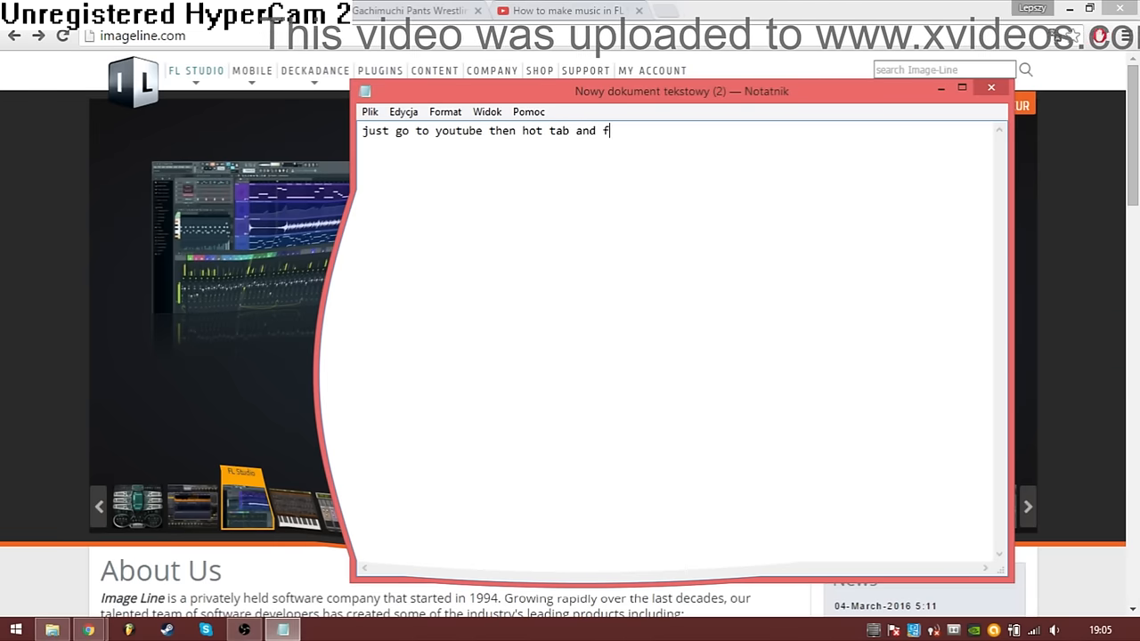
text(ind a song)
text(sorry for cancerous language im from)
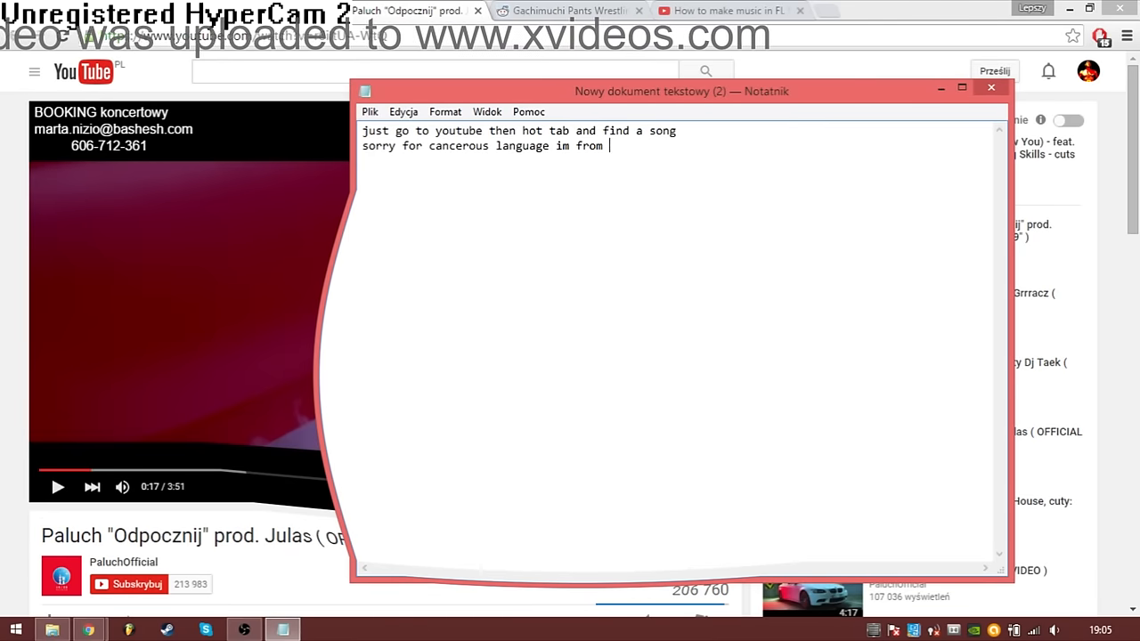
- Note the eastern European song is pretty good, just download it, then switch to FL Studio
text(eastern e)
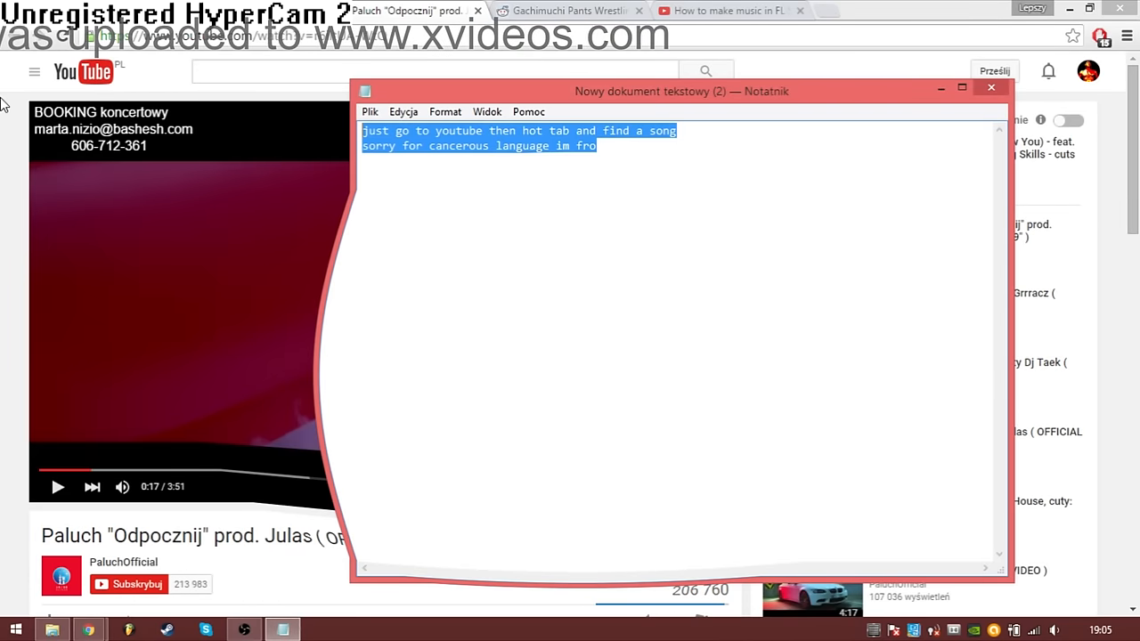
text(its a pretty)
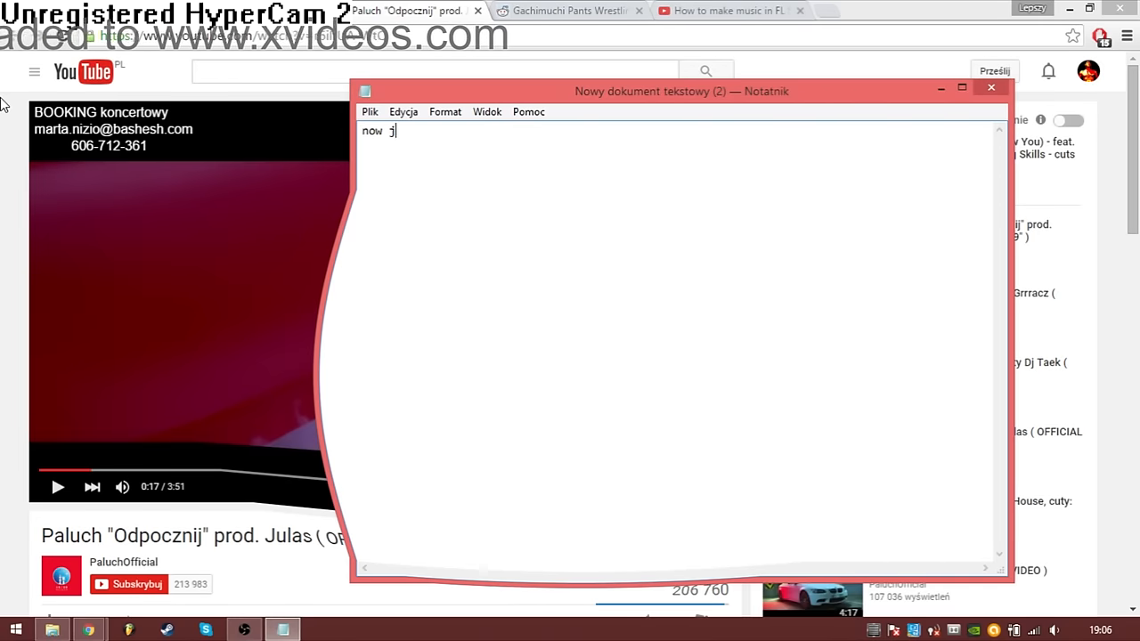
text(ust download it)
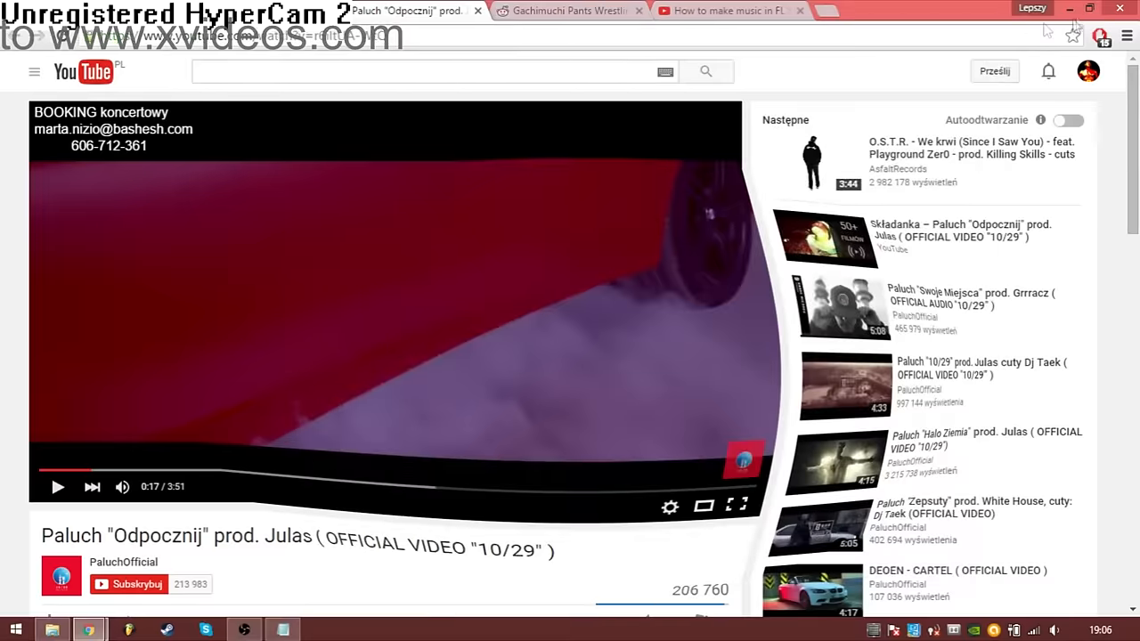
click(243, 630)
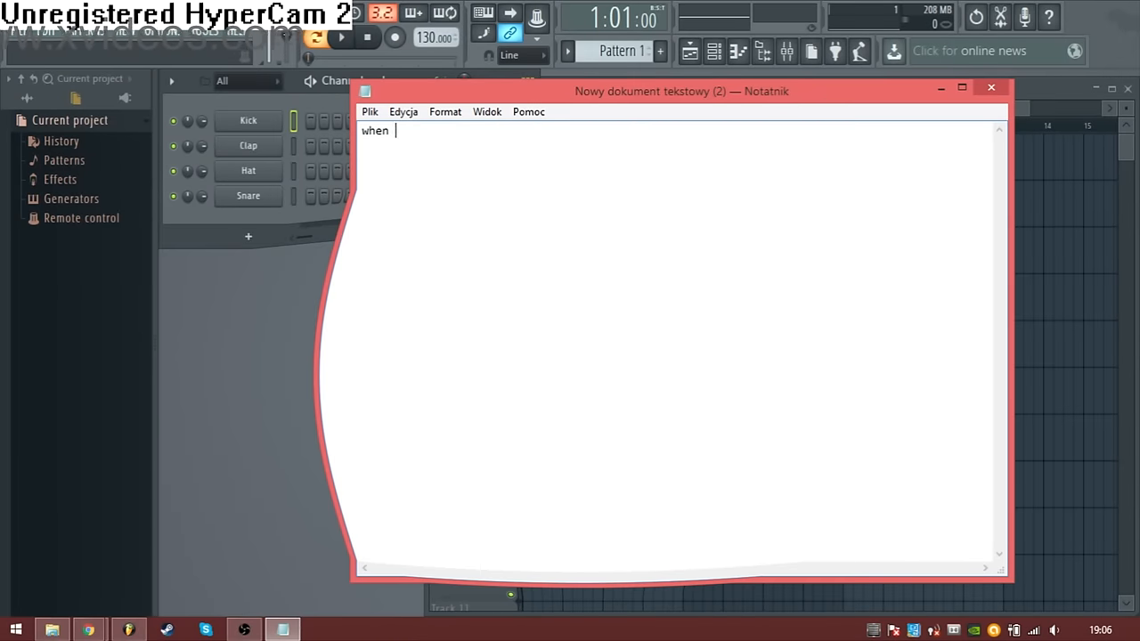
- Note to open FL Studio when done and drop the audio file directly in
text(you are done open)
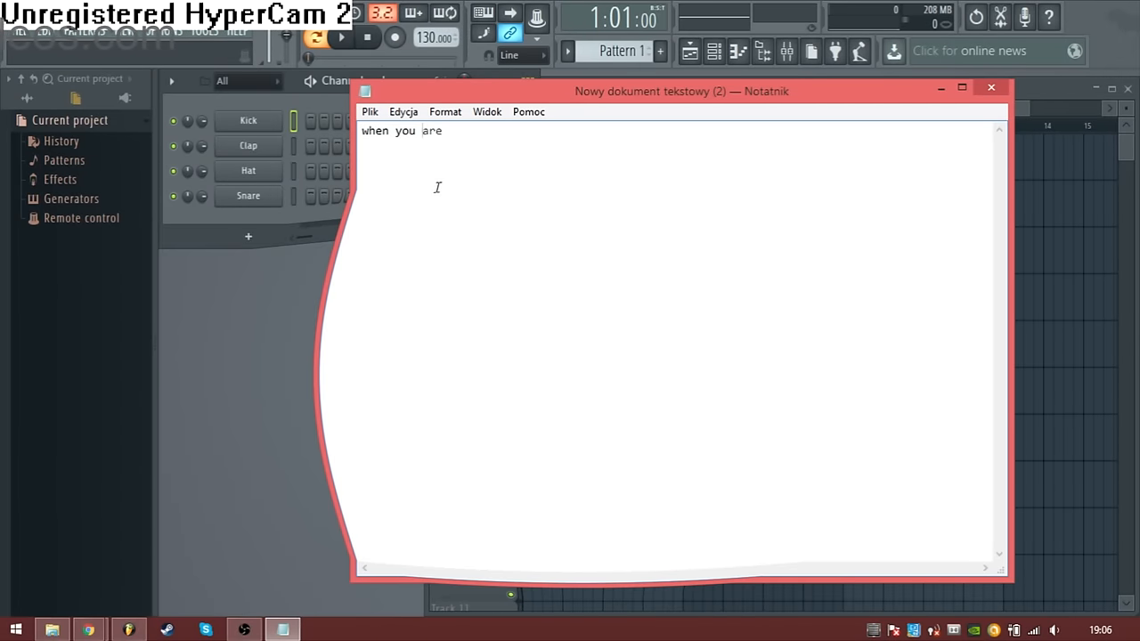
text(then just)
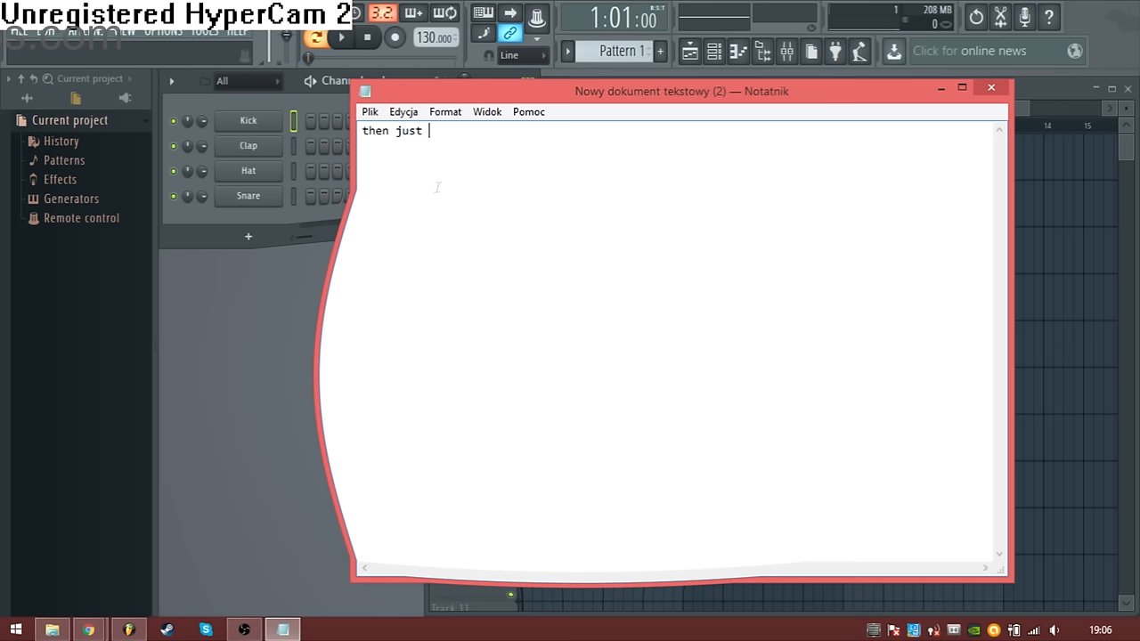
text(drop audio file)
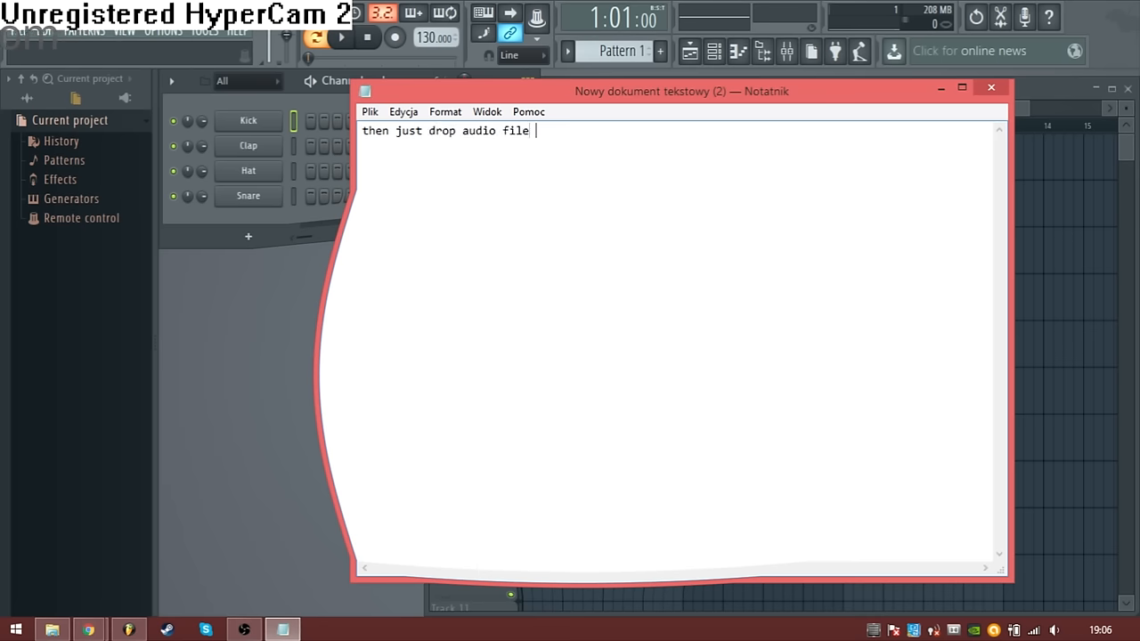
text(direct)
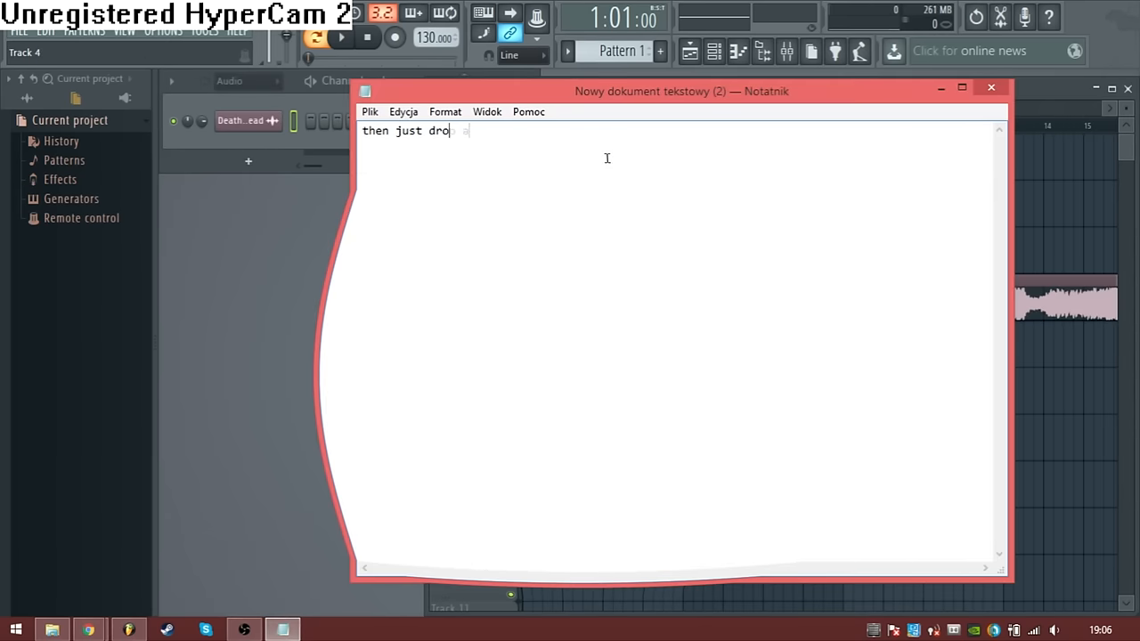
- Note that you now have the track and it's time for editing
text(so now you have)
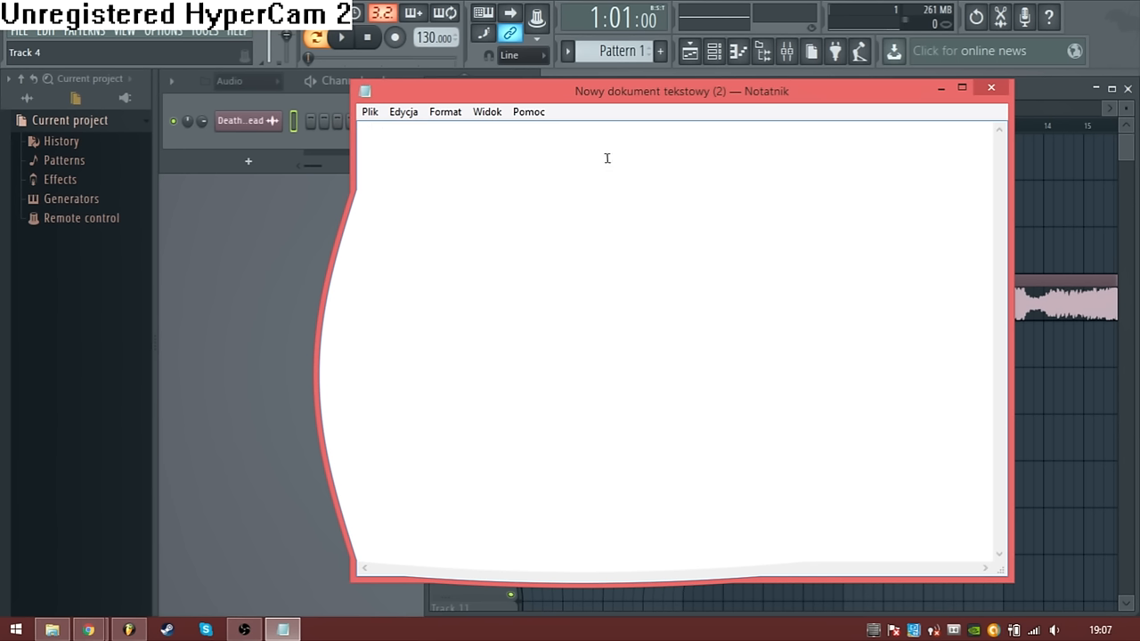
text(now)
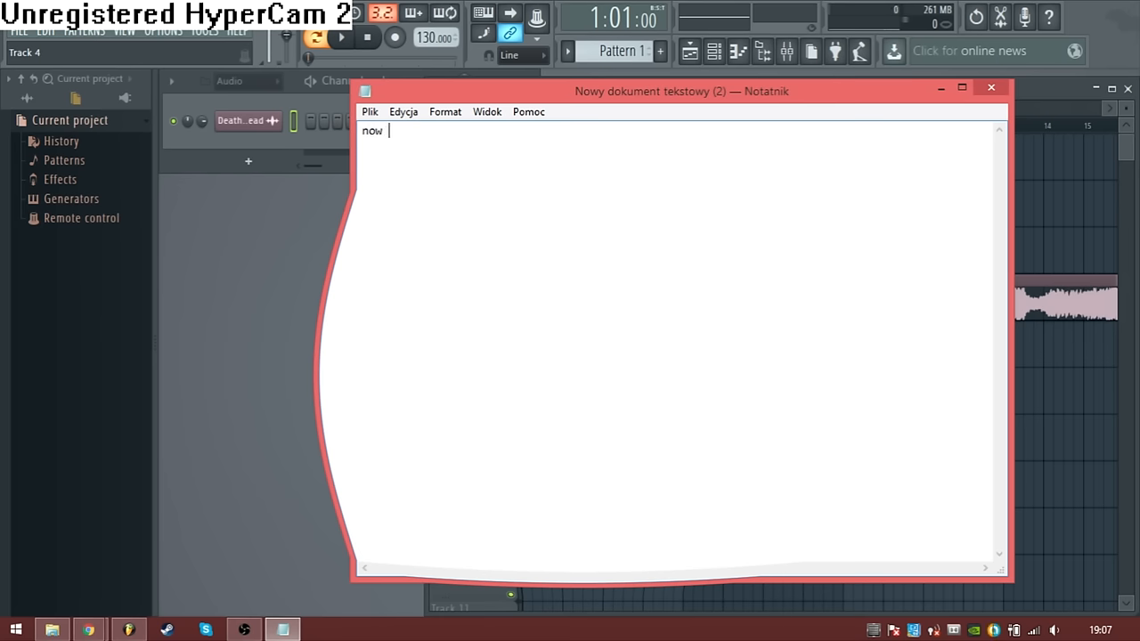
text(its time for edidit)
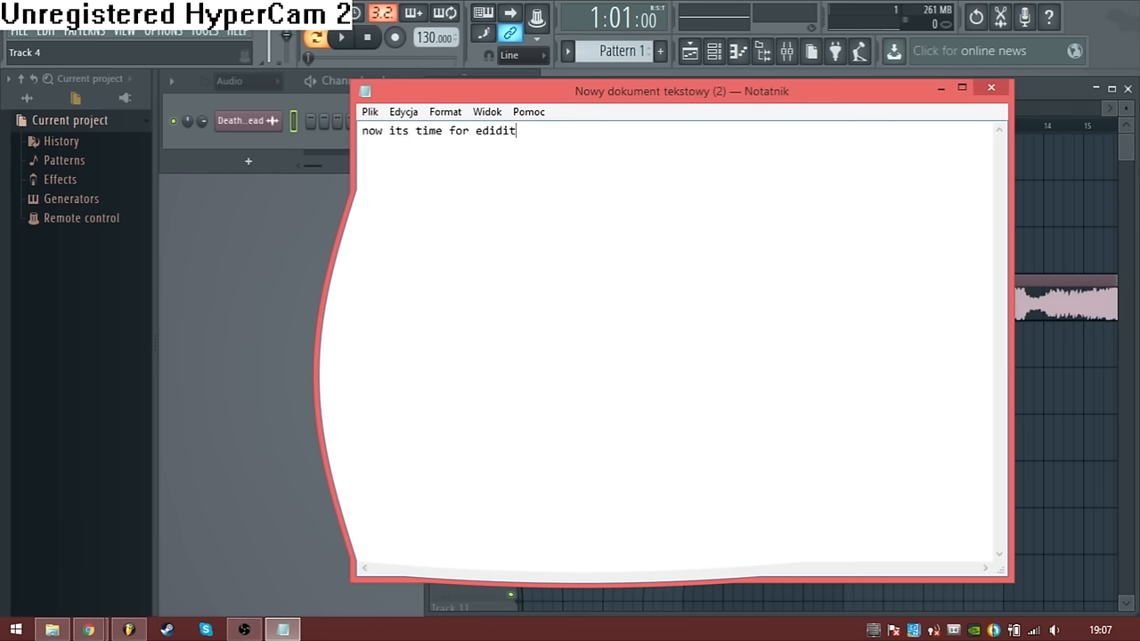
text(fuck)
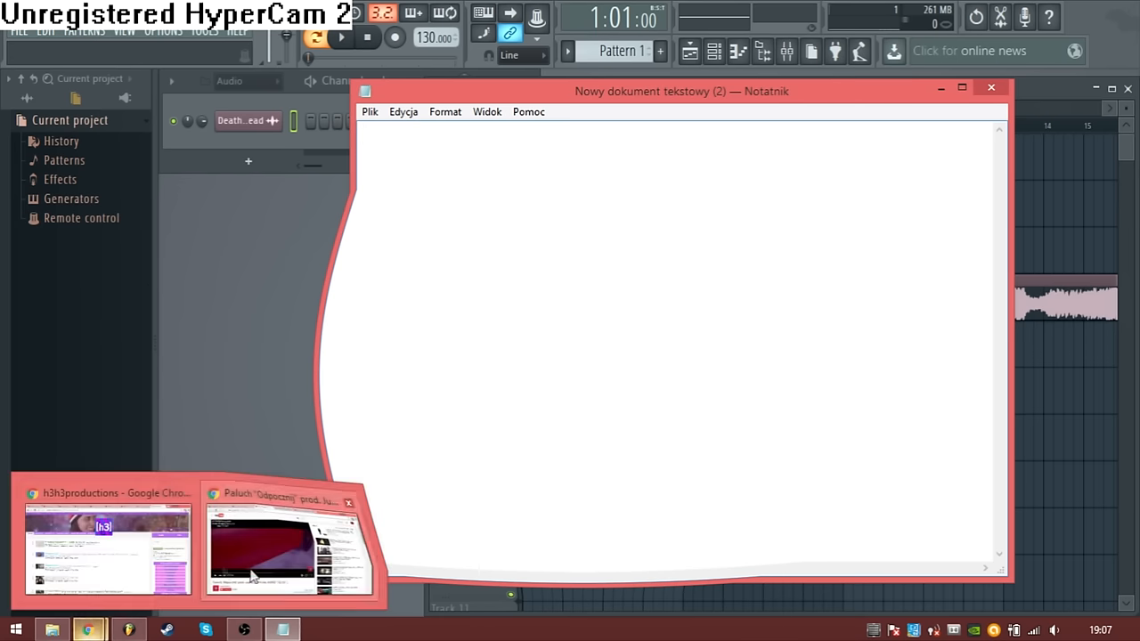
- Show the FL Studio tutorial video and note to just put in the samples you can get from elsewhere
click(289, 549)
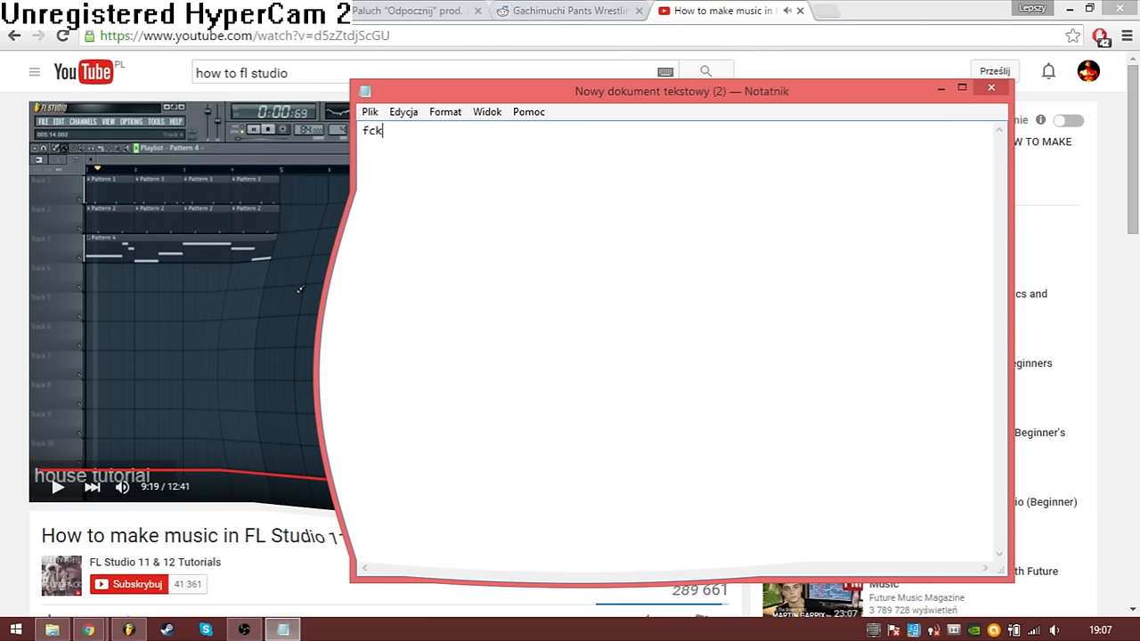
text(just put h)
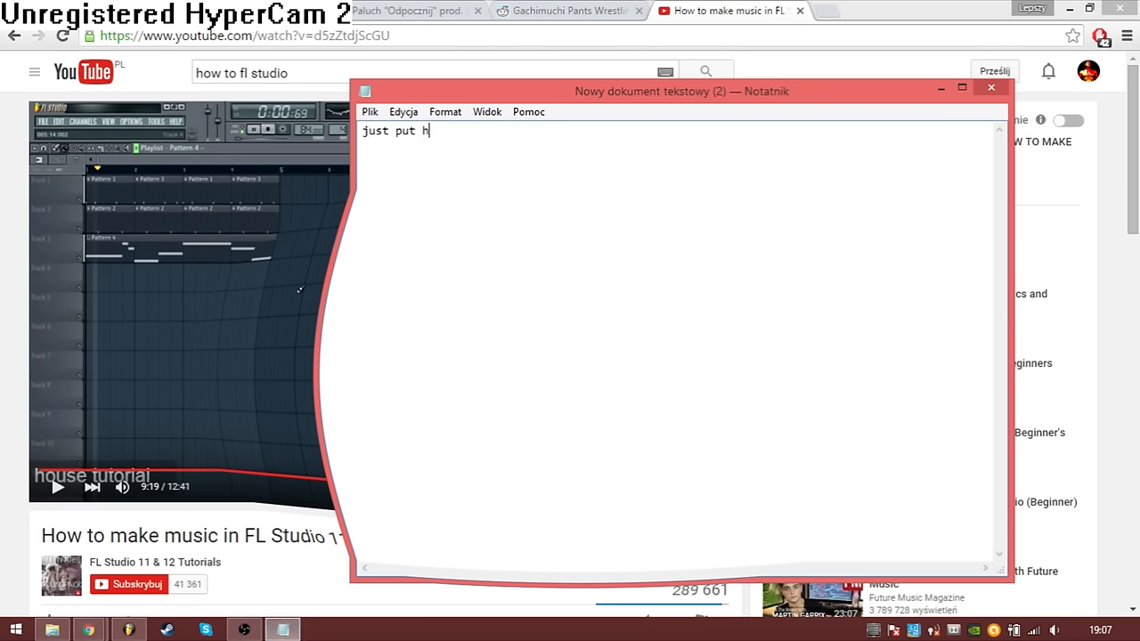
text(he samples)
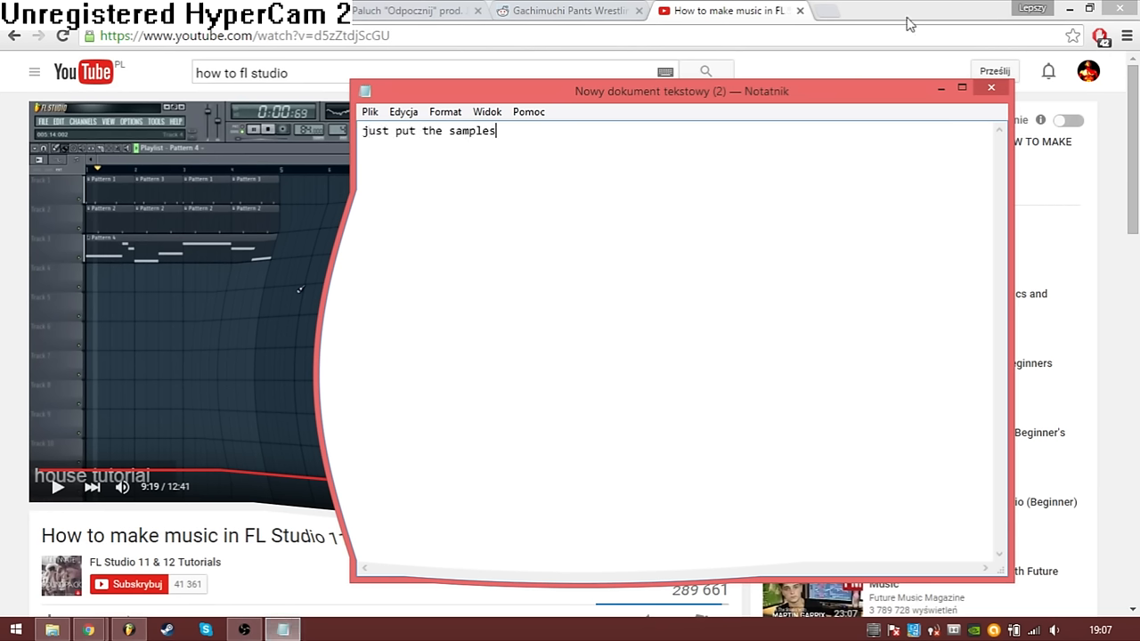
text(you can)
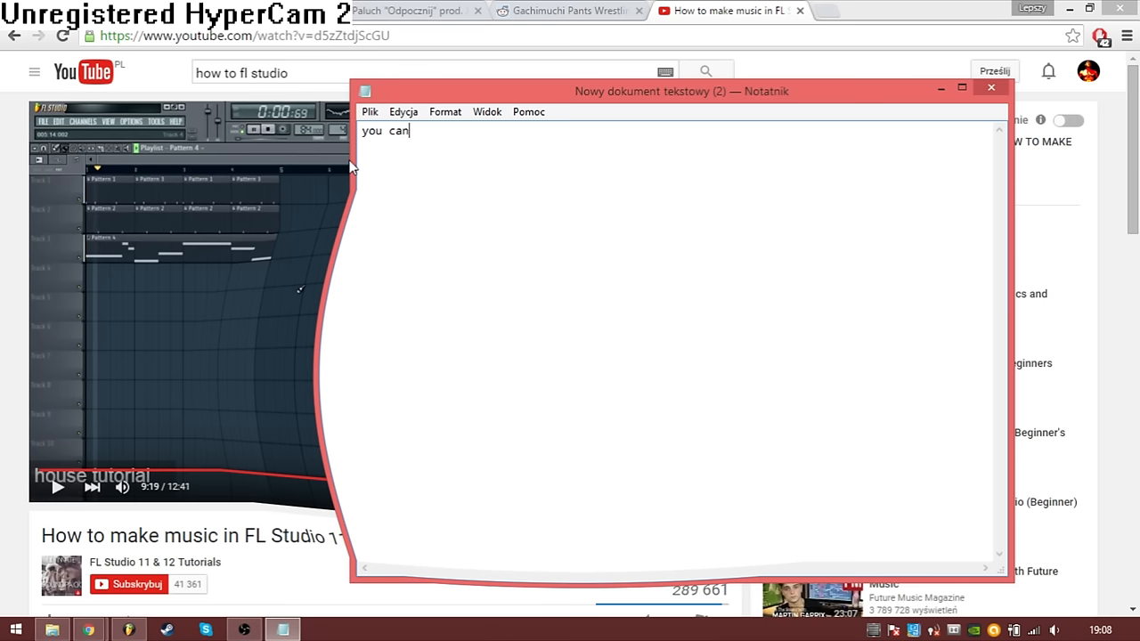
text(get them fro)
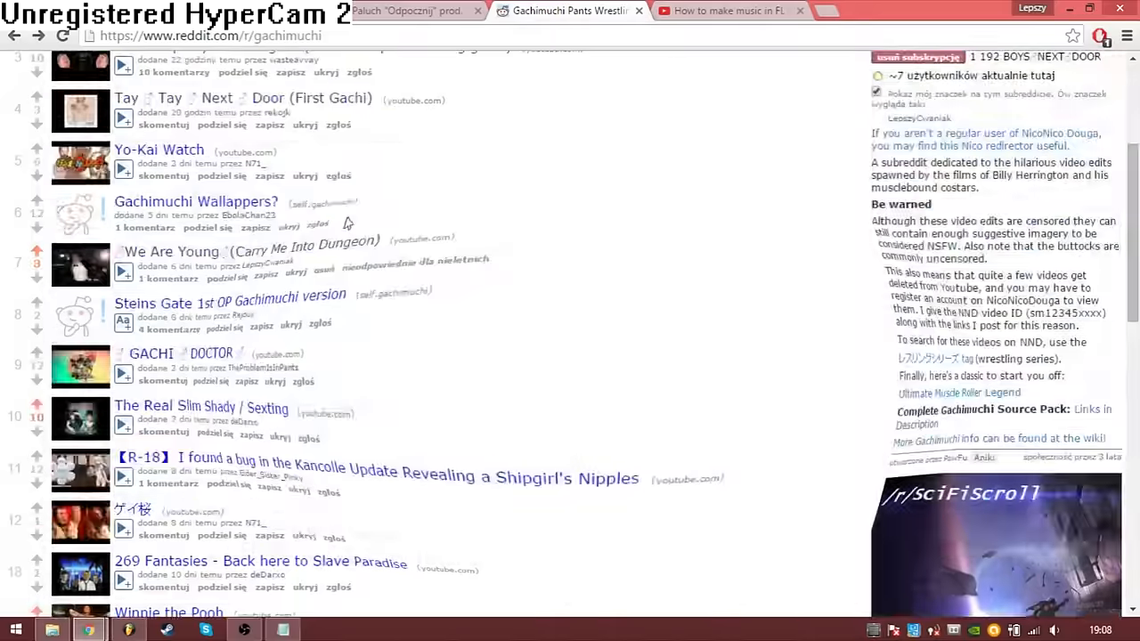
mouse_move(1078, 413)
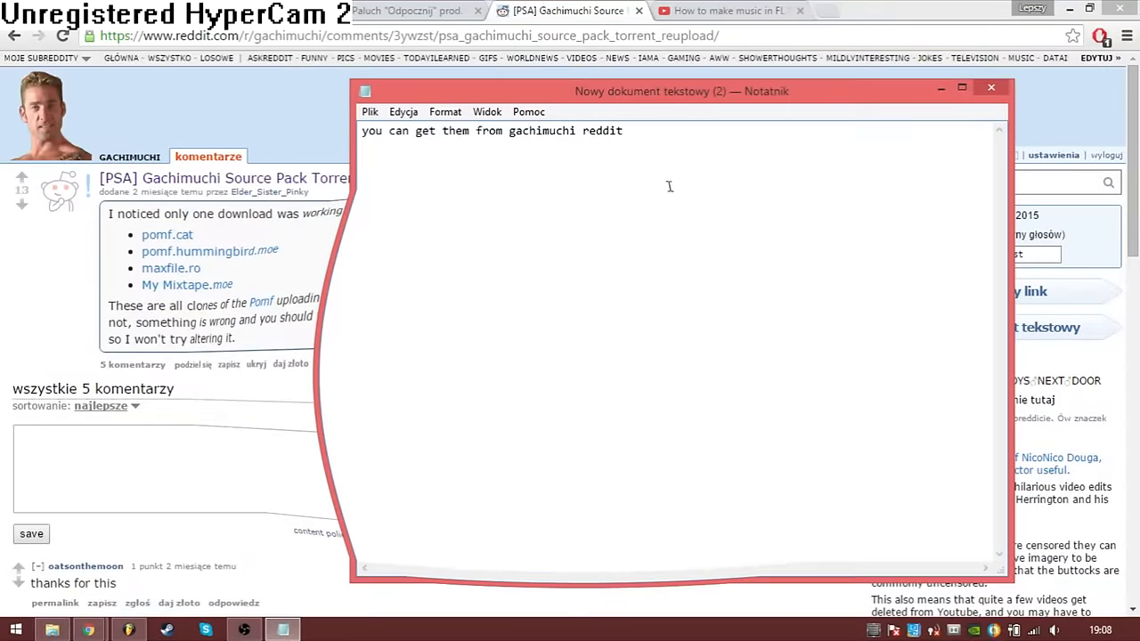
- Note the samples are only 30GB so you get them in no time
text(its s)
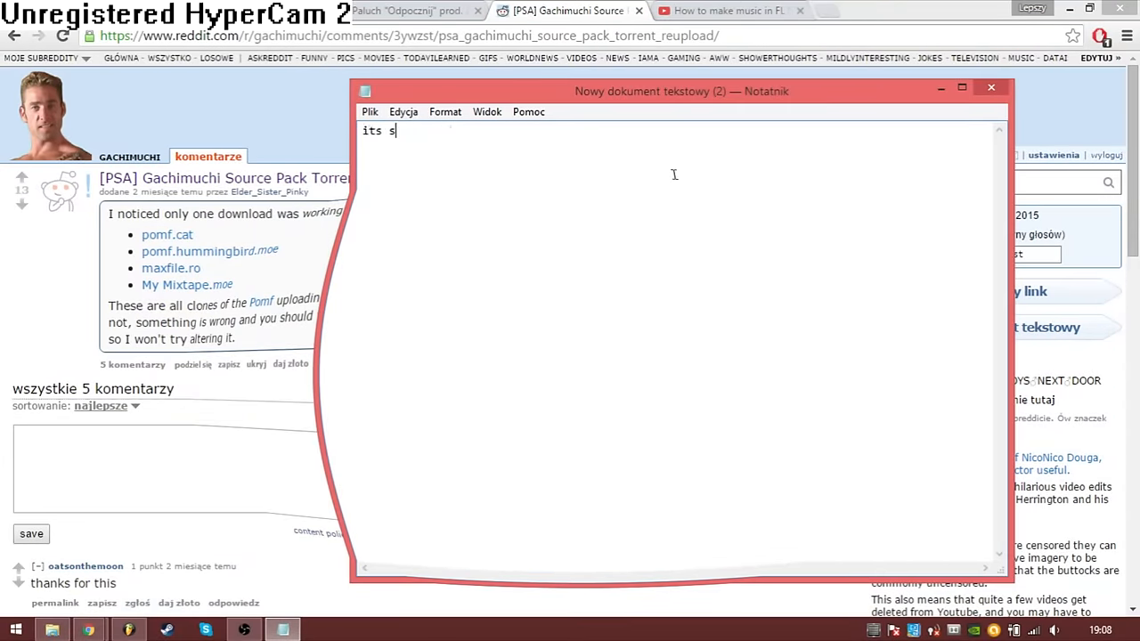
text(olny 30GB so you will)
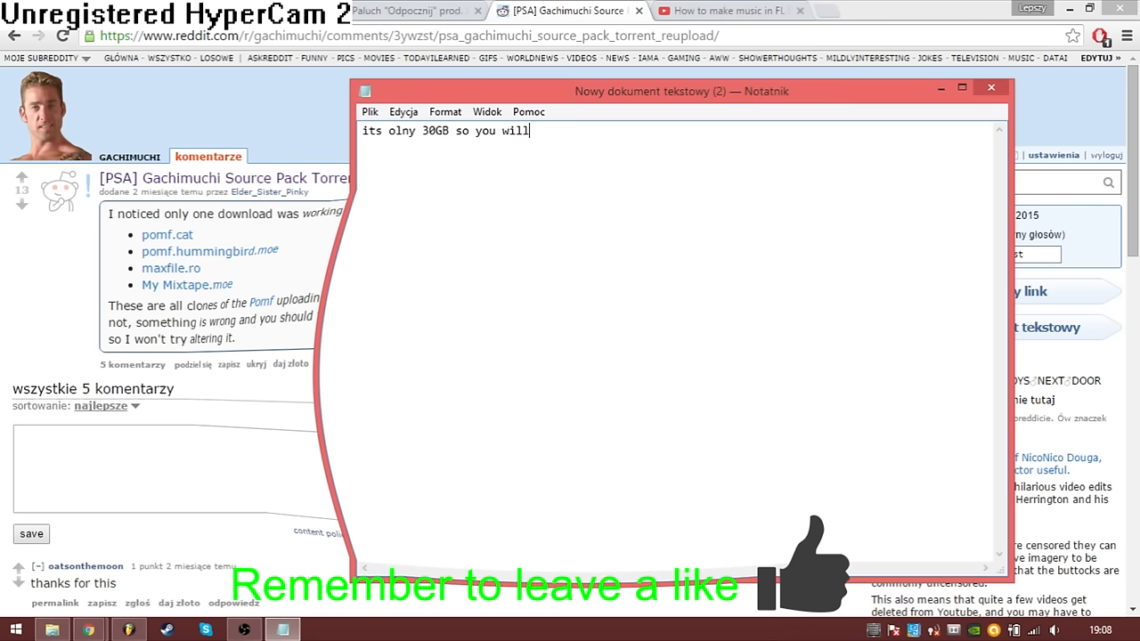
text(get them in no ti)
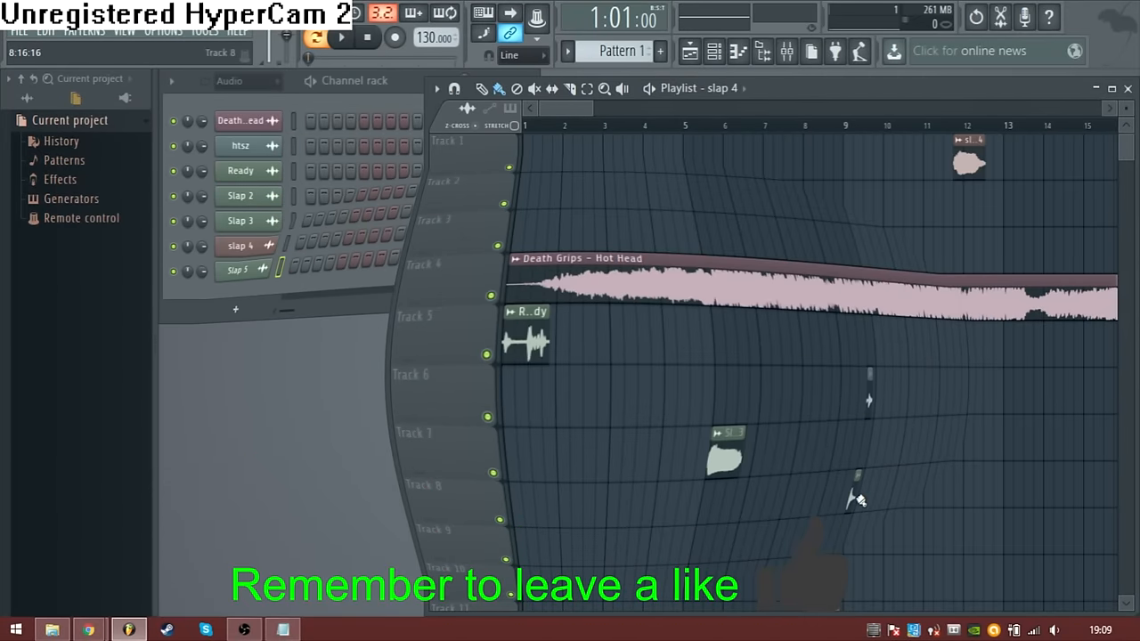
- Return to FL Studio with voice samples placed around the Death Grips clip and start a new note
click(52, 631)
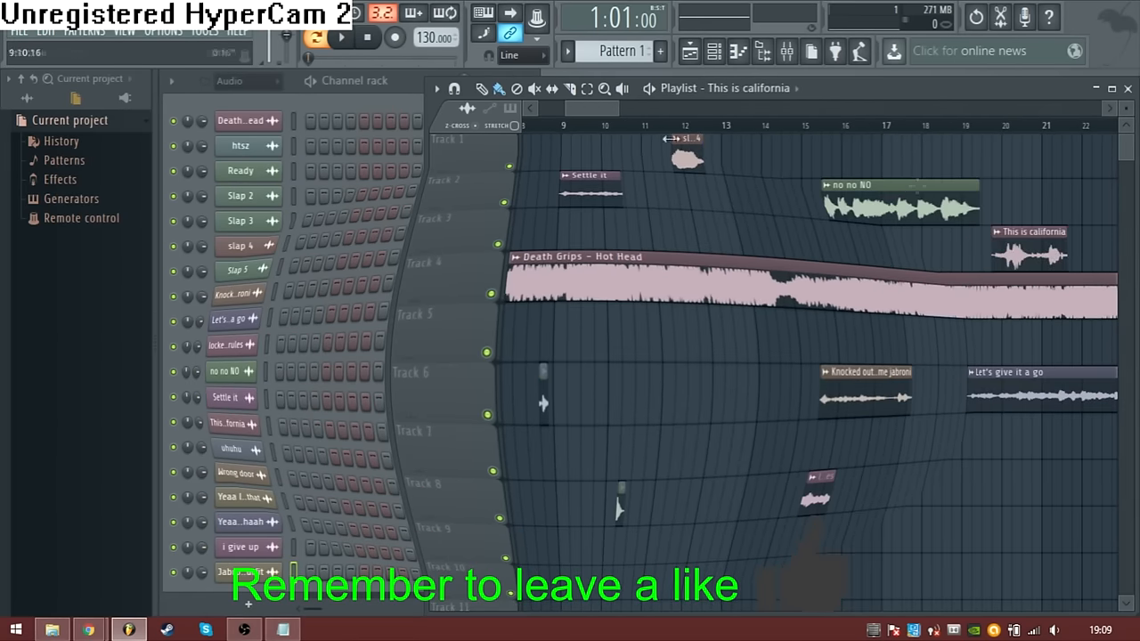
text(remember to add so)
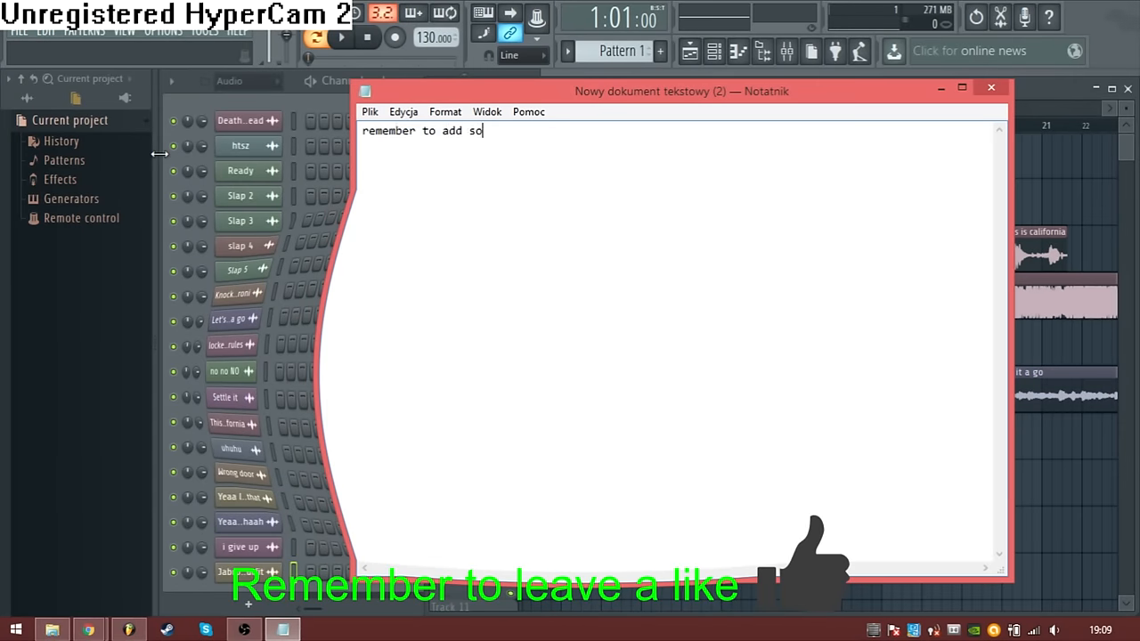
text(me distiortion to a)
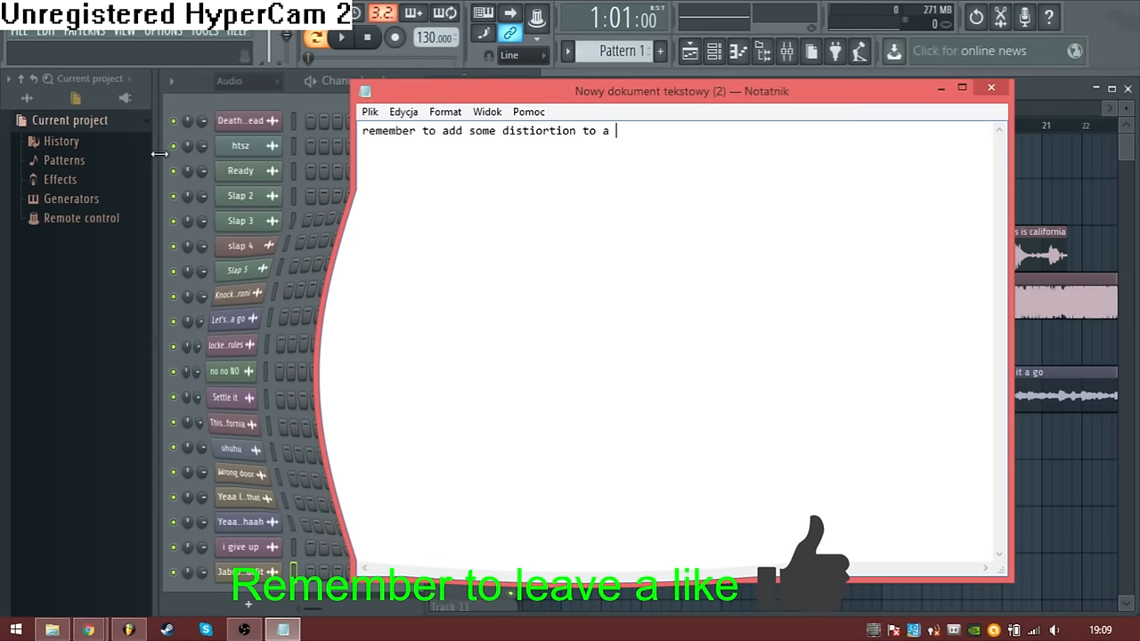
text(master so)
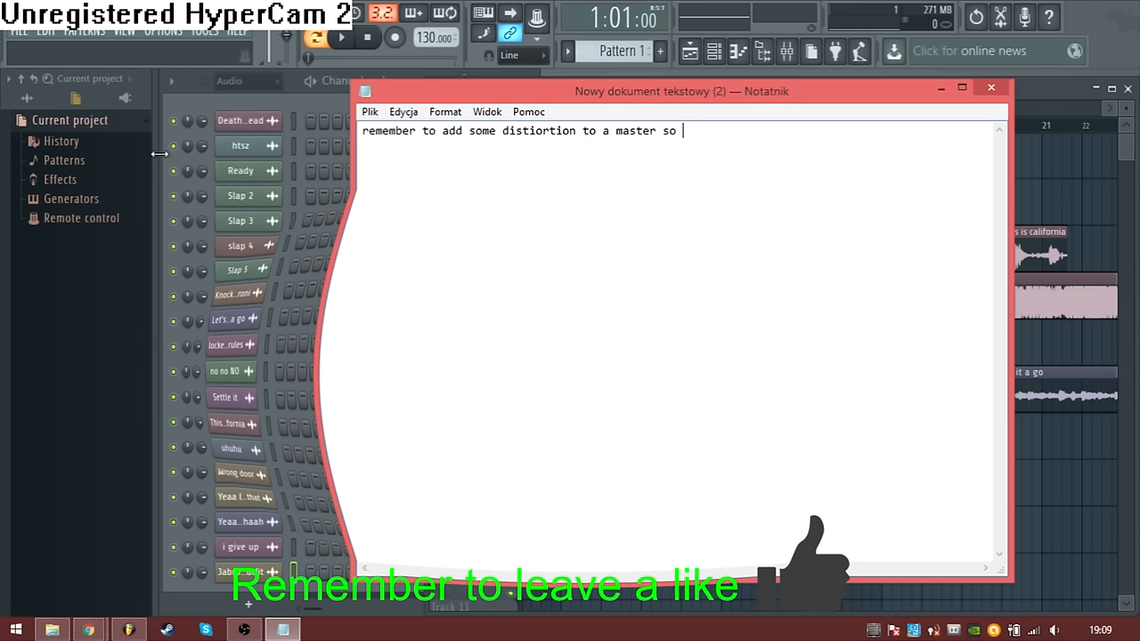
text(the whole t)
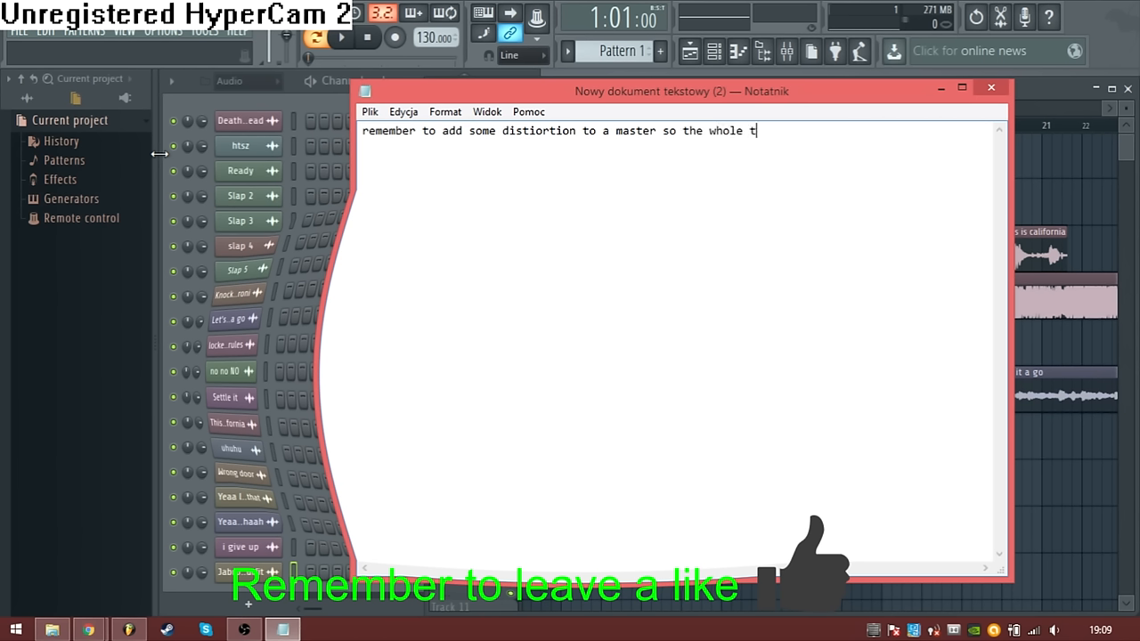
text(rack can be)
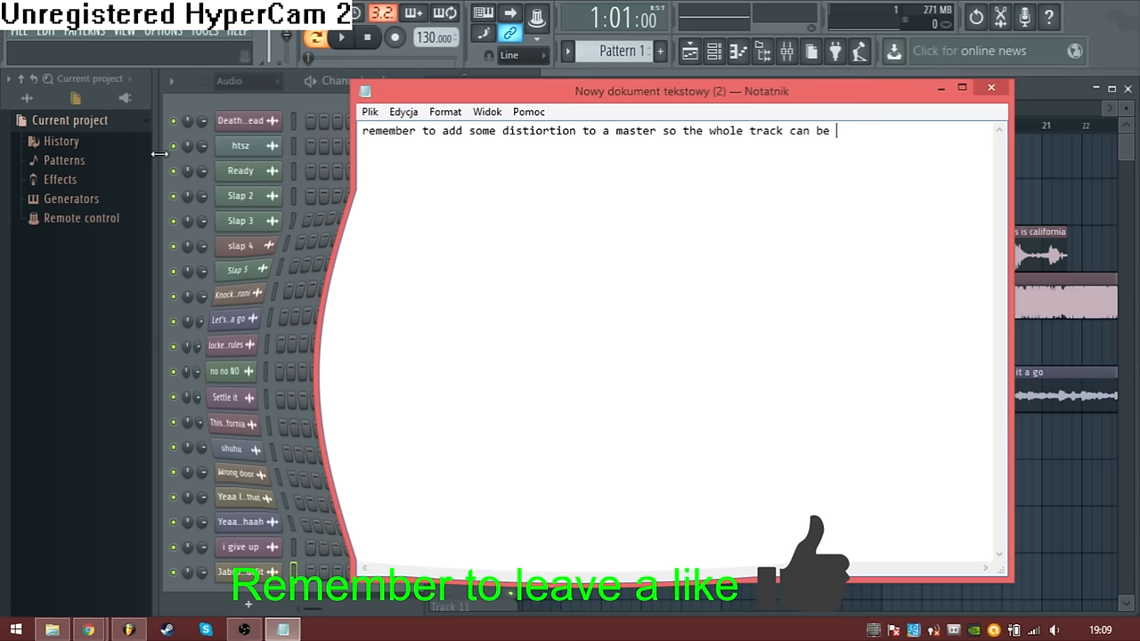
text(a slightly better)
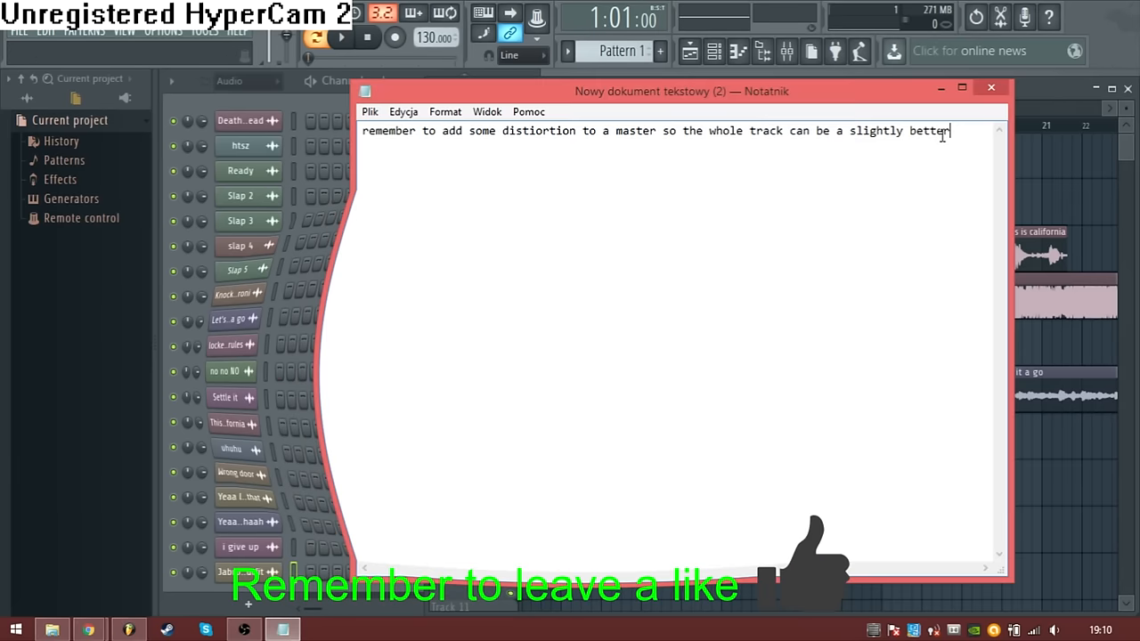
text(y)
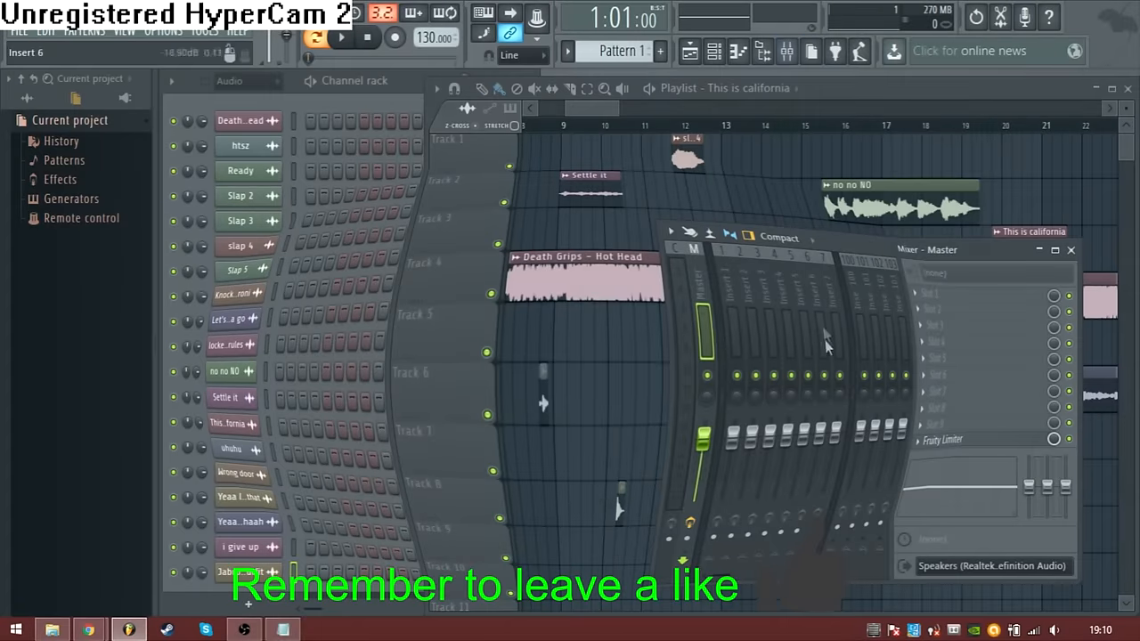
- Note to add an effect on the master, then load Fruity Fast Dist onto it
text(then)
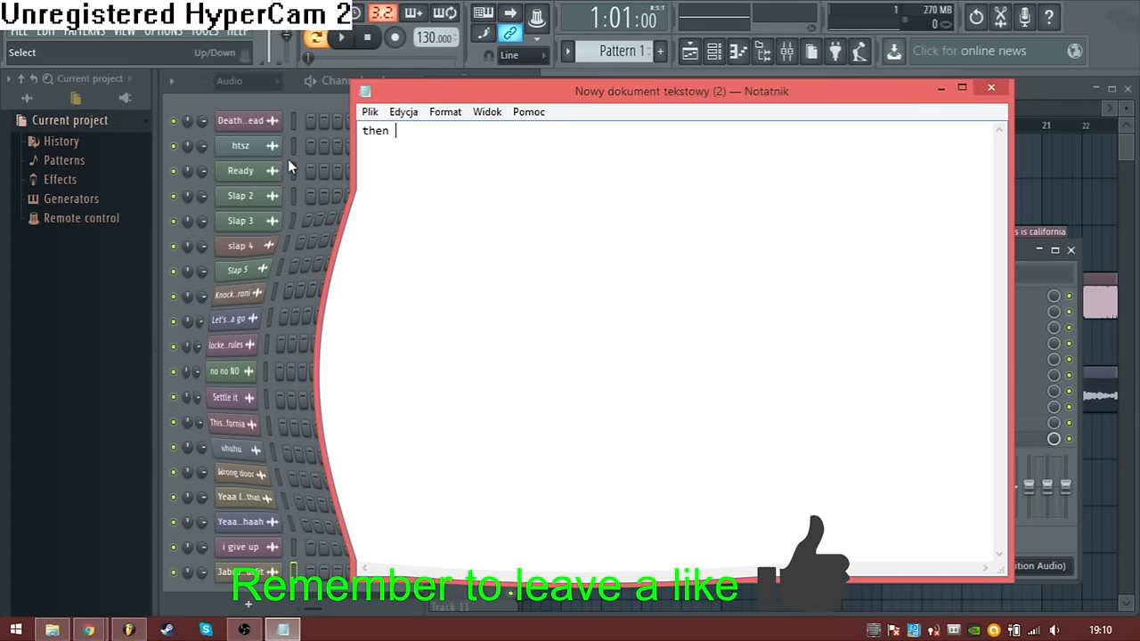
text(right click master)
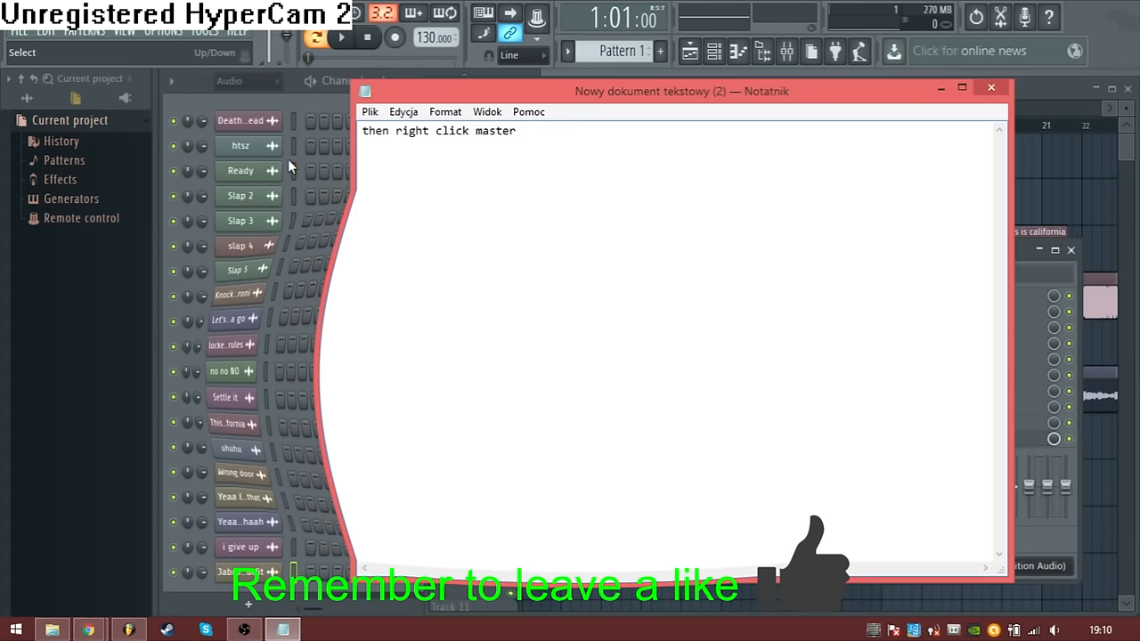
text(no)
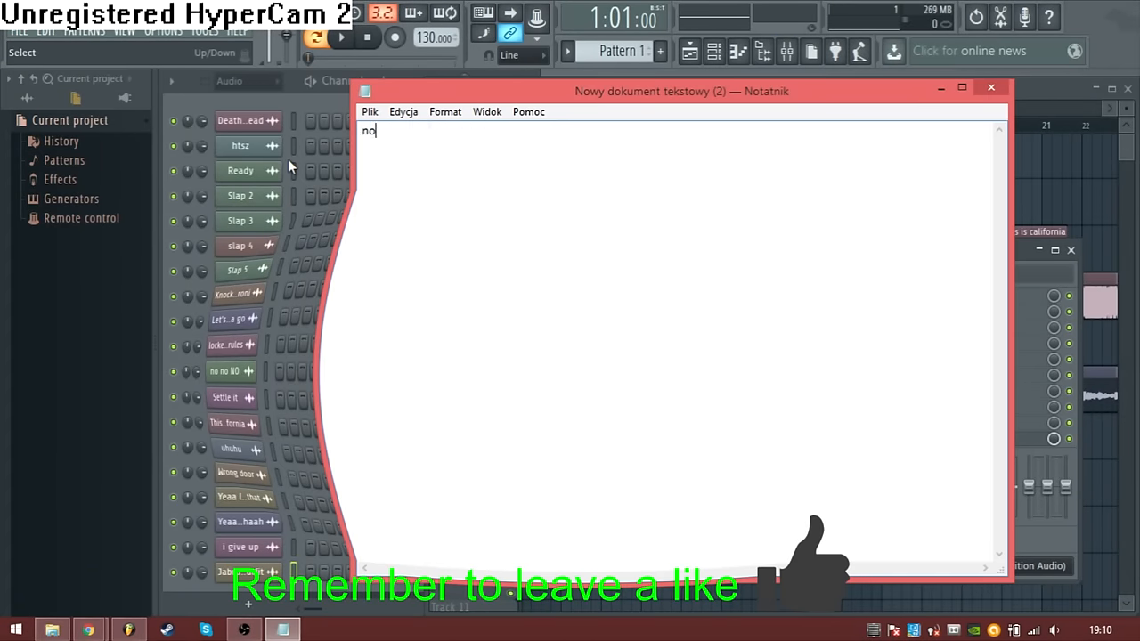
text(you need to a)
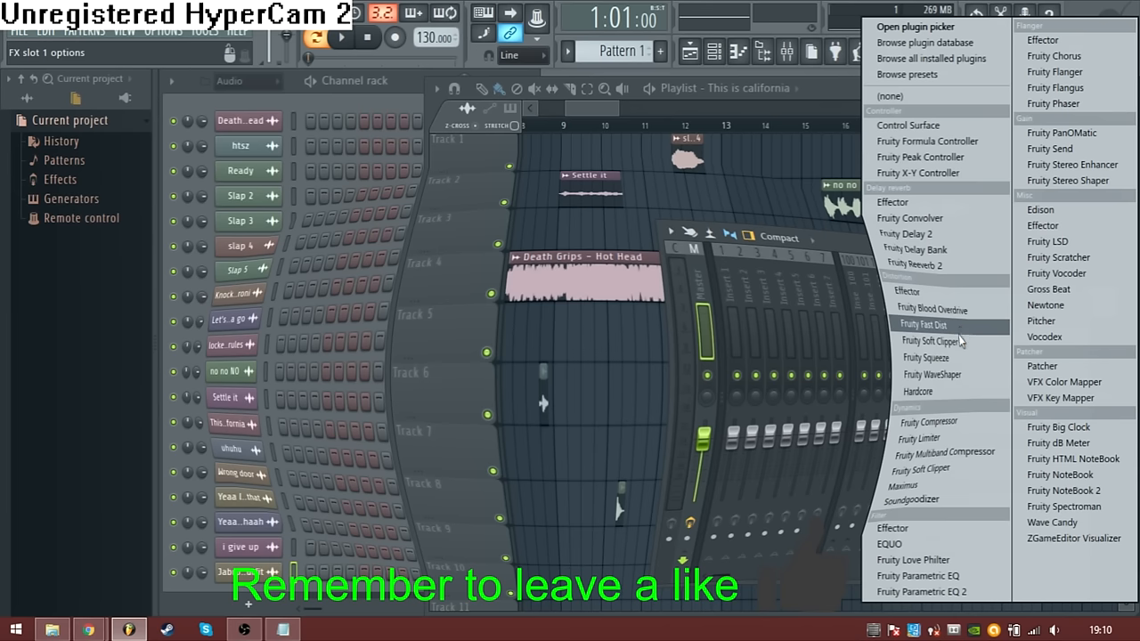
mouse_move(935, 310)
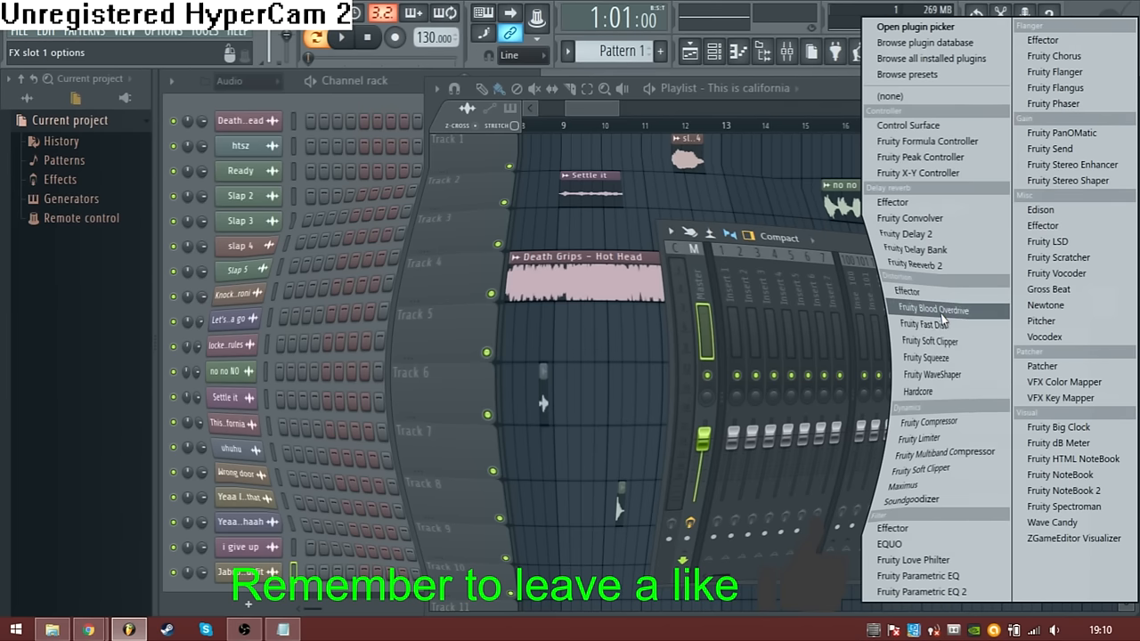
click(923, 324)
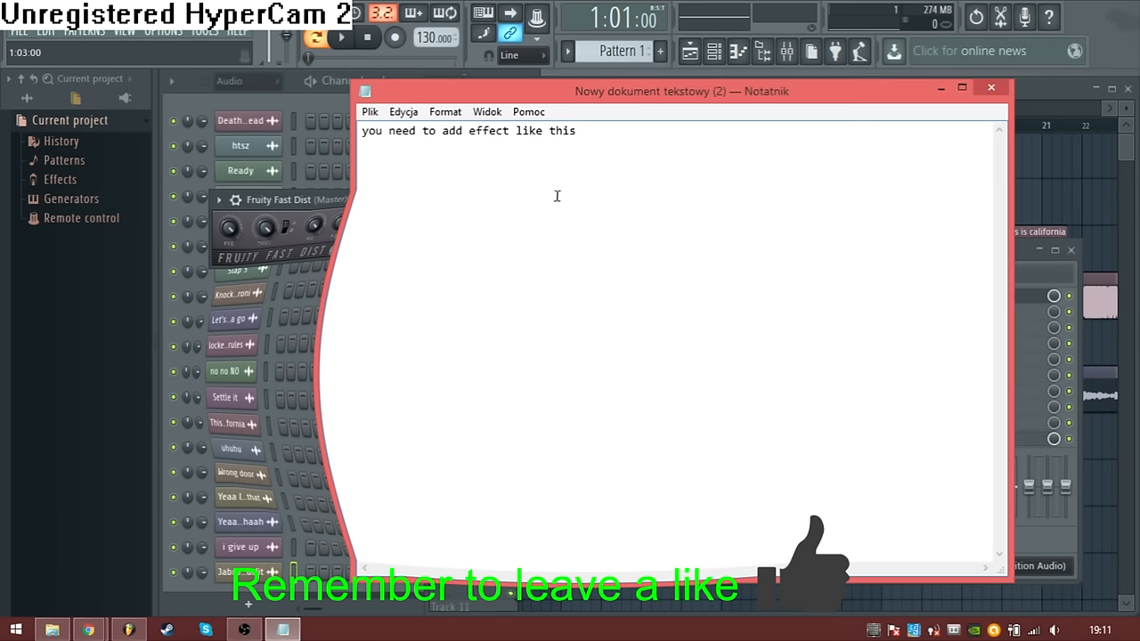
text(this will do)
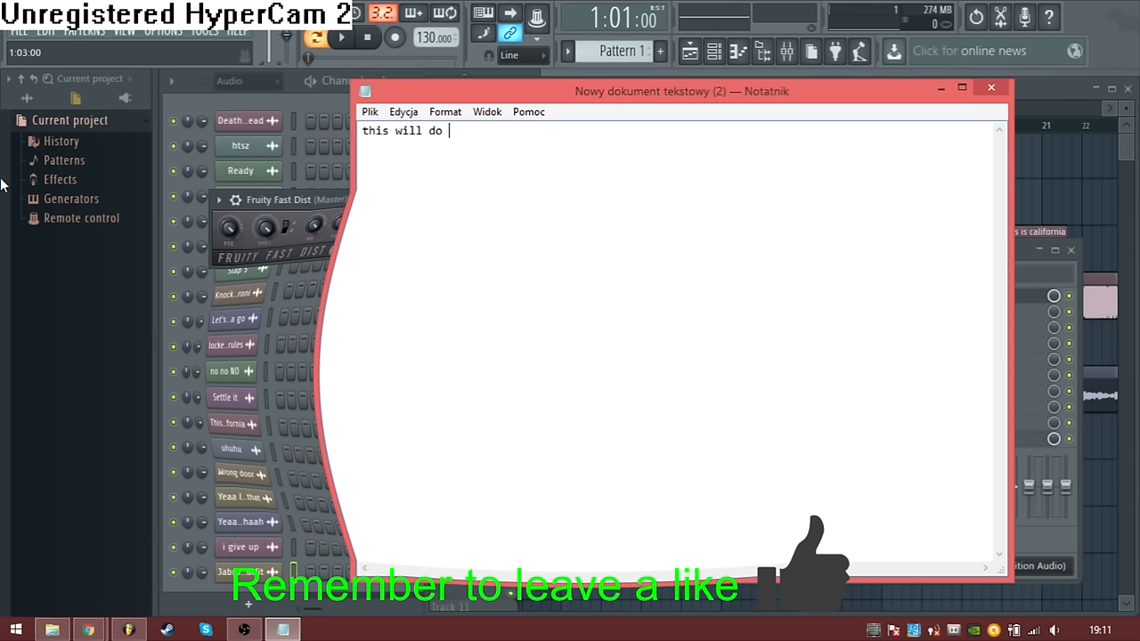
text(great work)
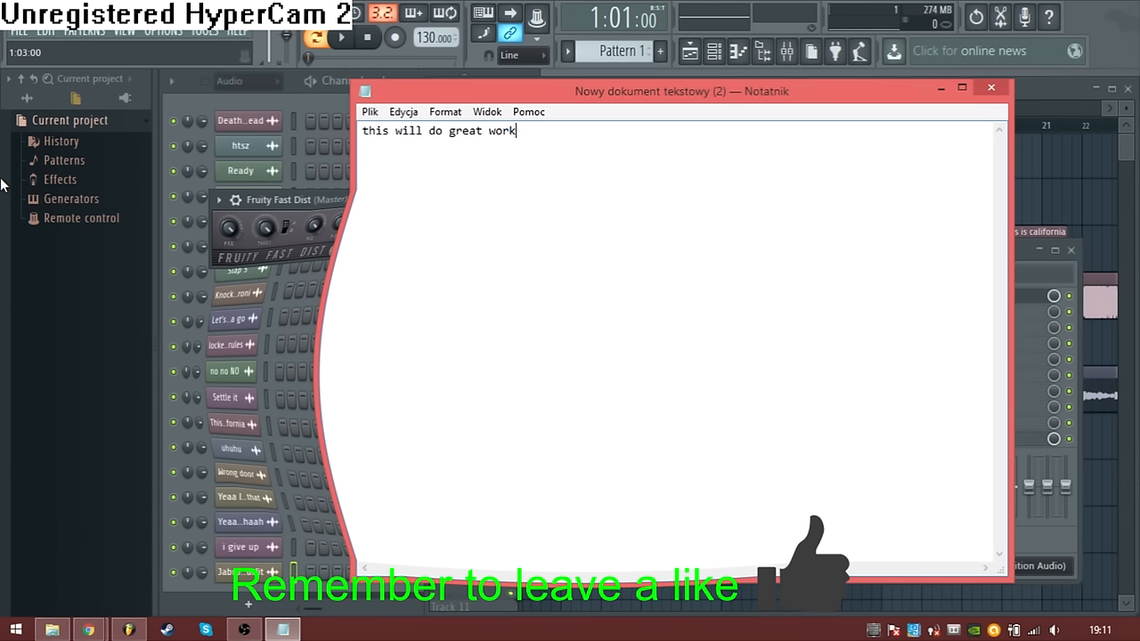
text(so you are basi)
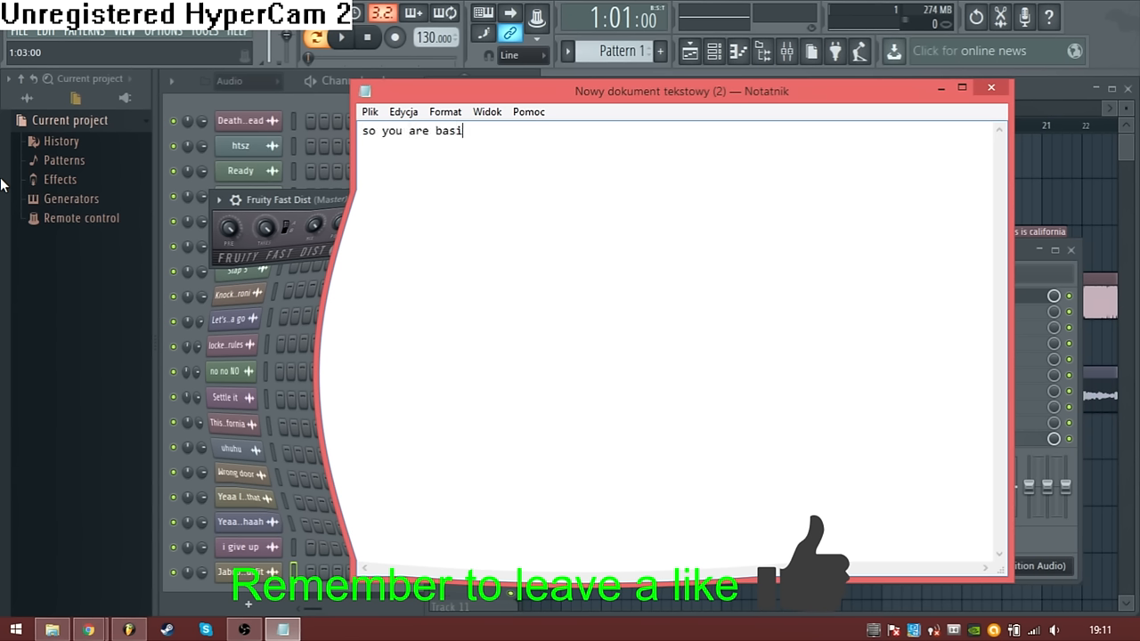
text(cally done with)
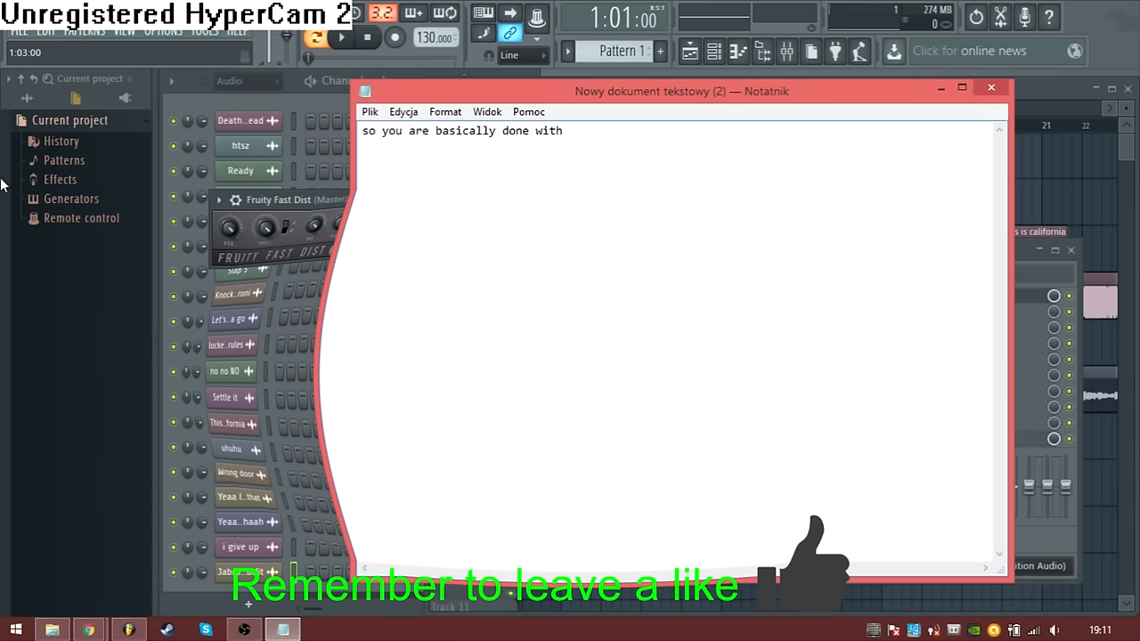
text(your th)
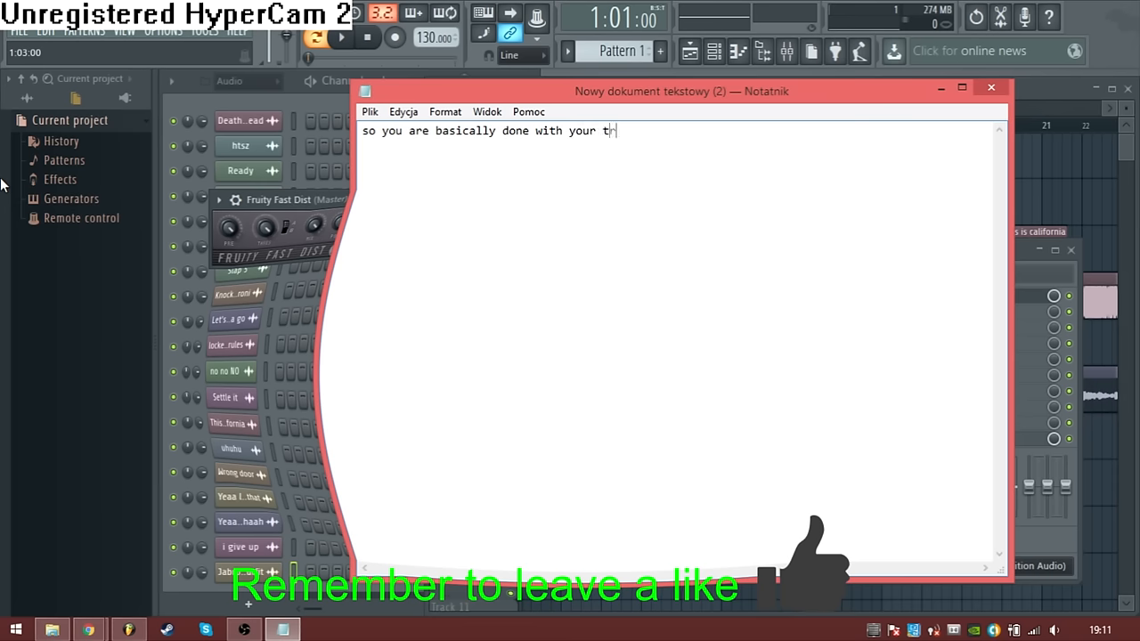
text(now)
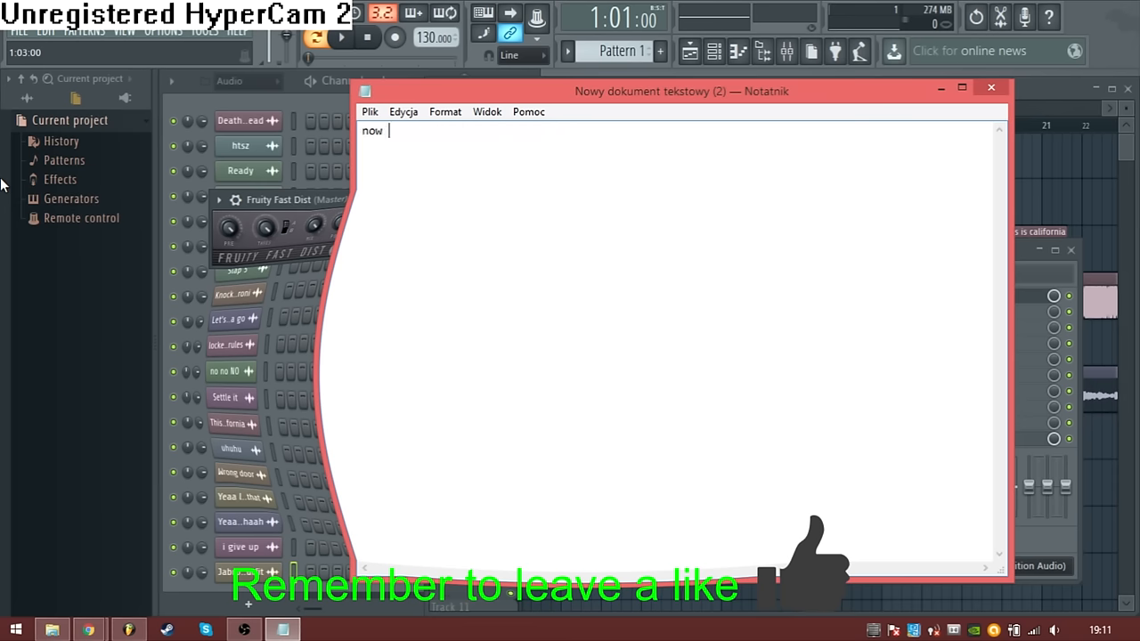
text(export i)
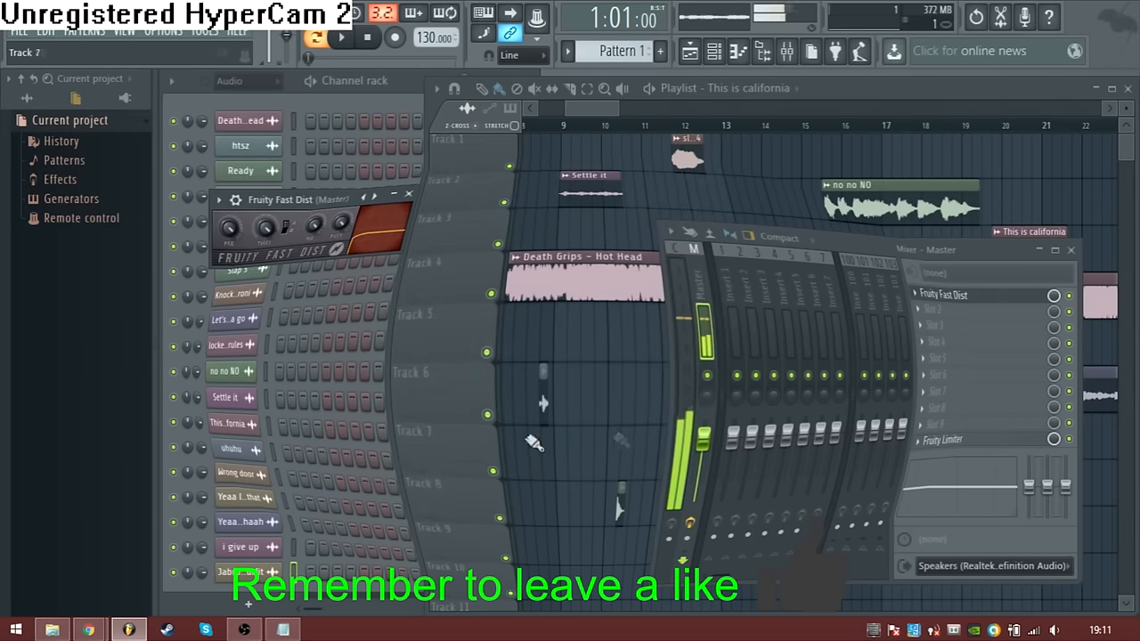
text(ok it)
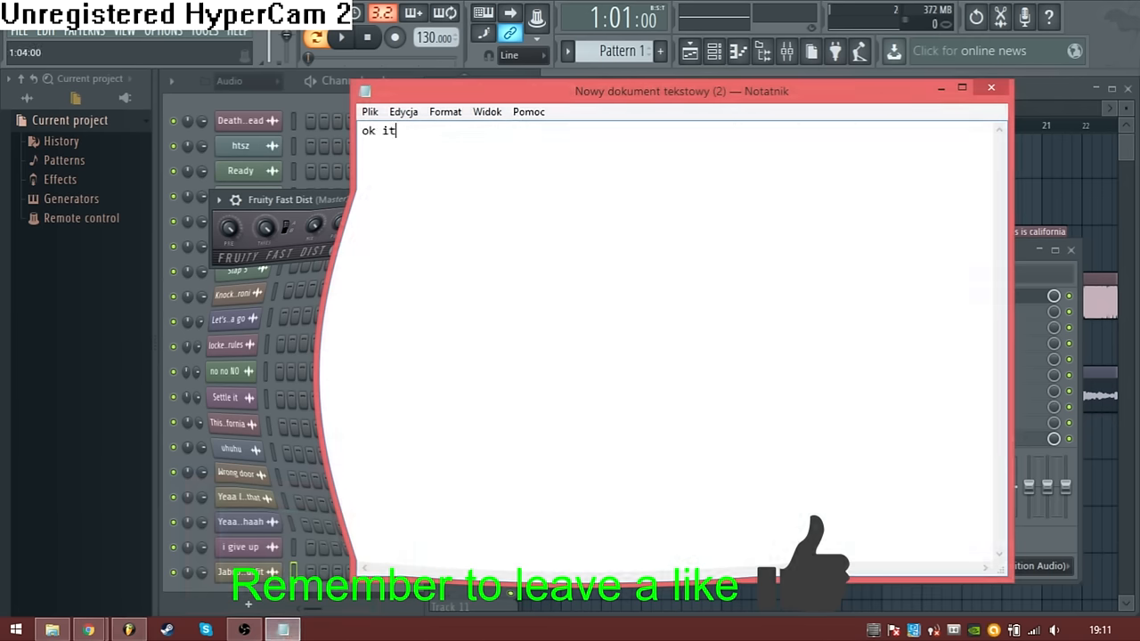